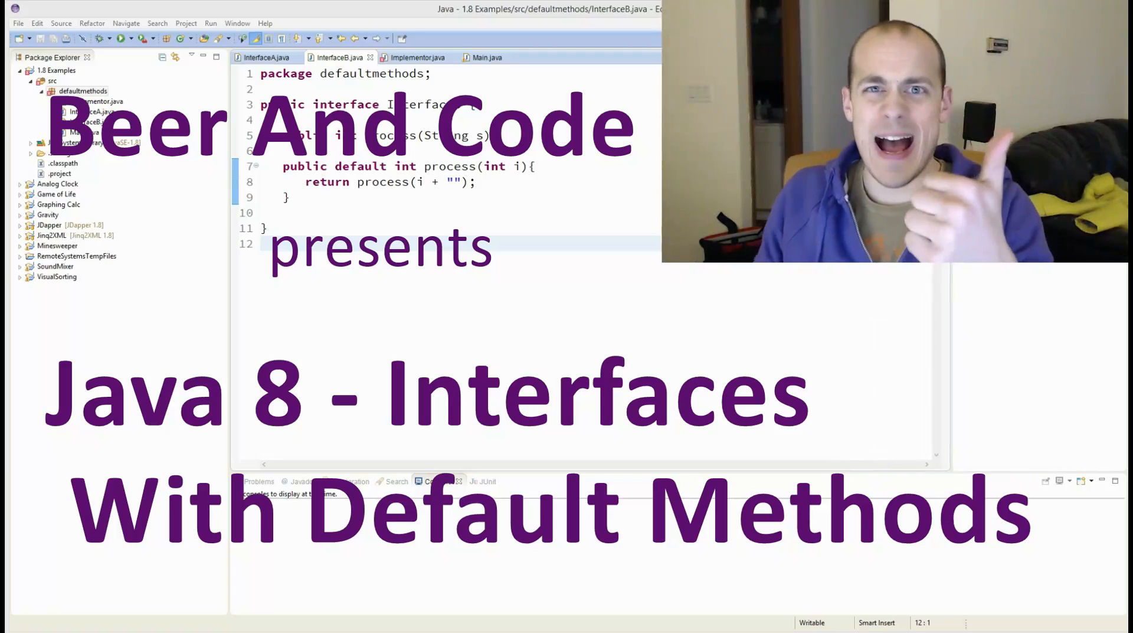
Review InterfaceA's abstract sayNothing() and default sayInt(int) methods
{"action": "left_click", "coordinate": [485, 57]}
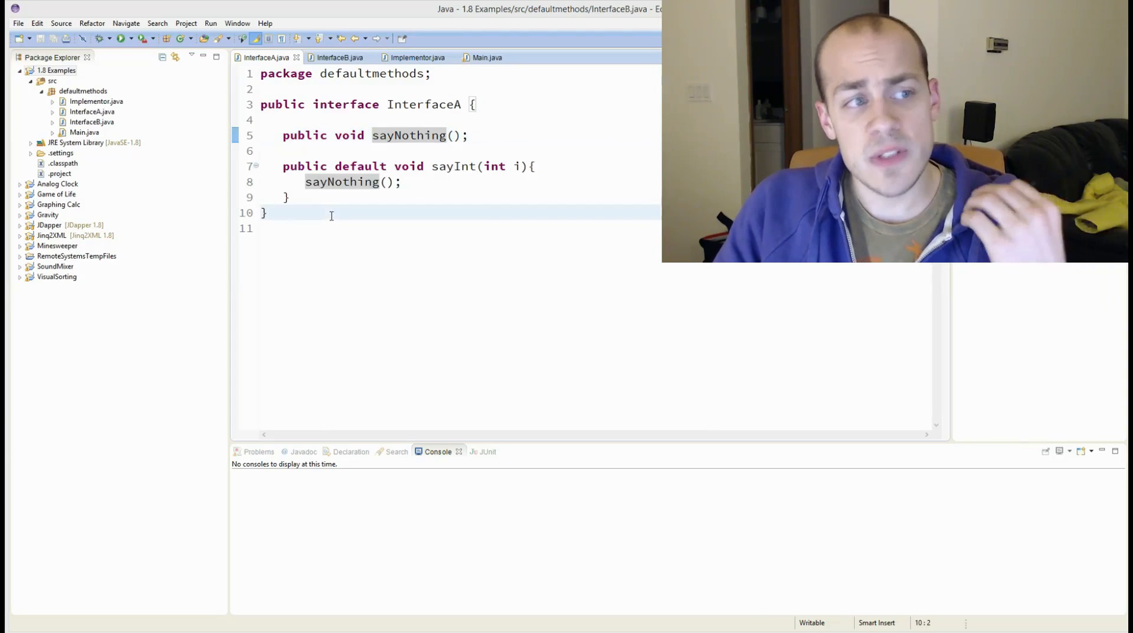
{"action": "double_click", "coordinate": [360, 166]}
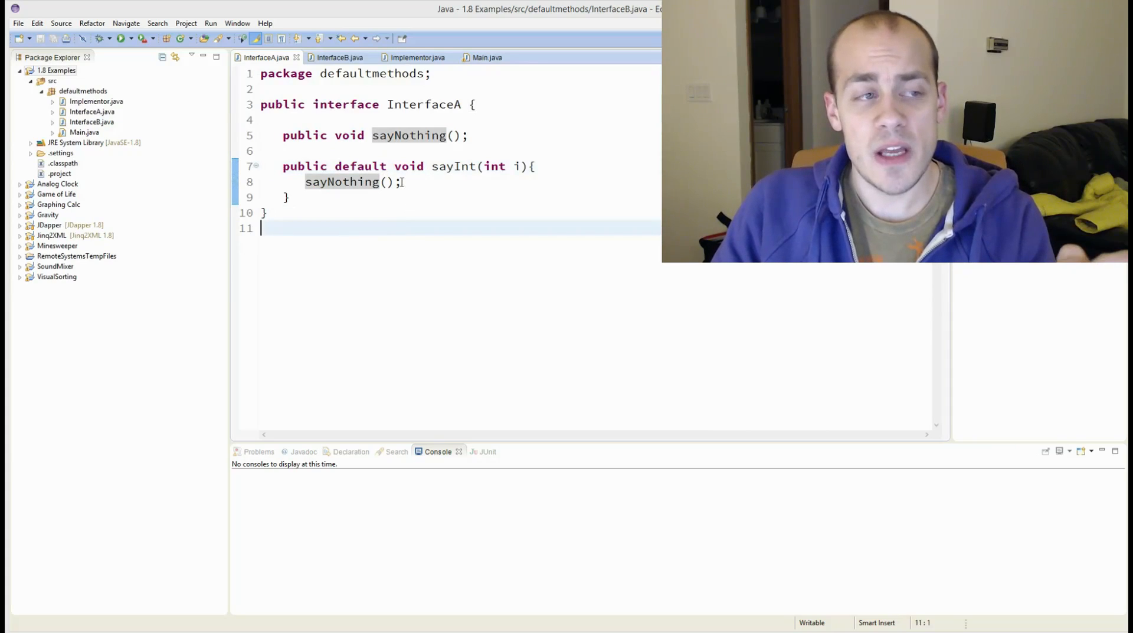
{"action": "left_click", "coordinate": [404, 182]}
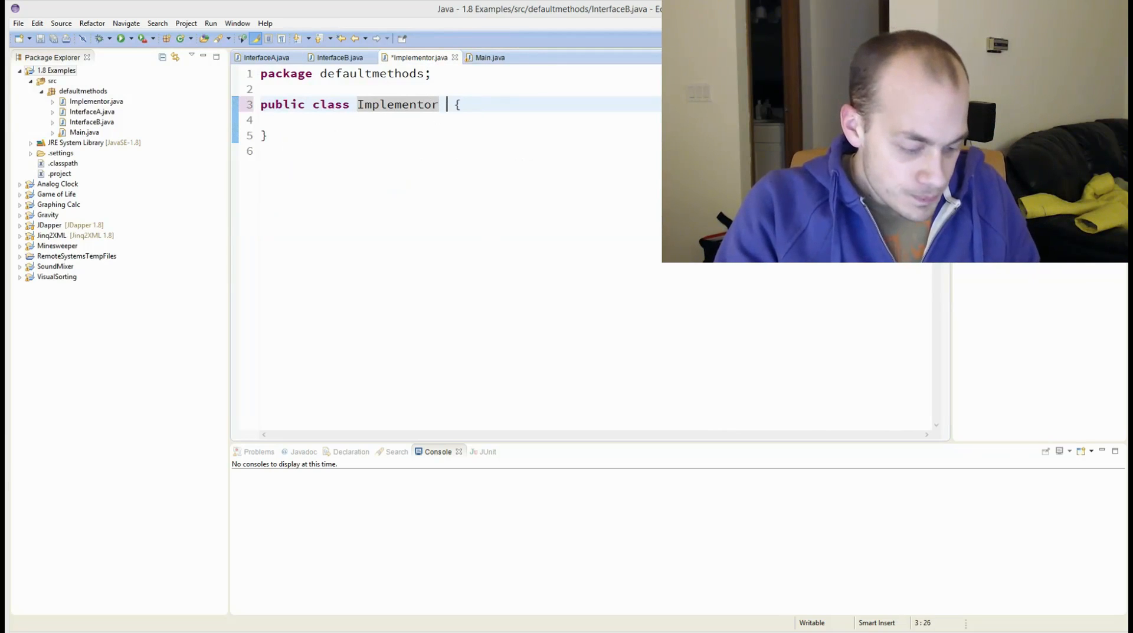
Declare Implementor as implementing InterfaceA and generate the unimplemented sayNothing method
{"action": "type", "text": "imp"}
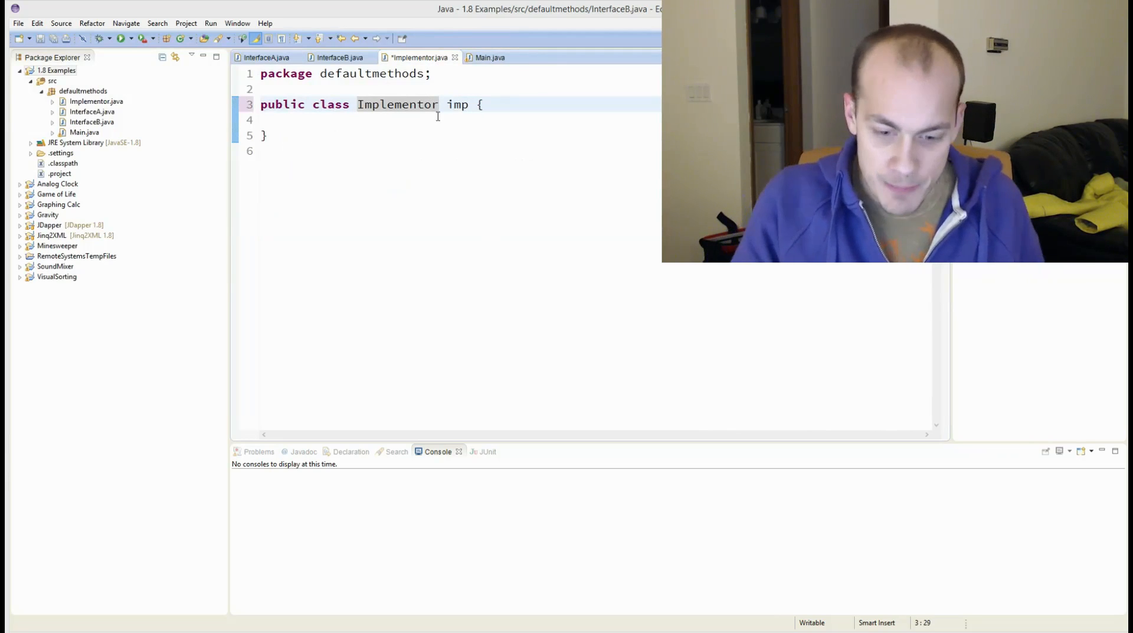
{"action": "type", "text": "lk"}
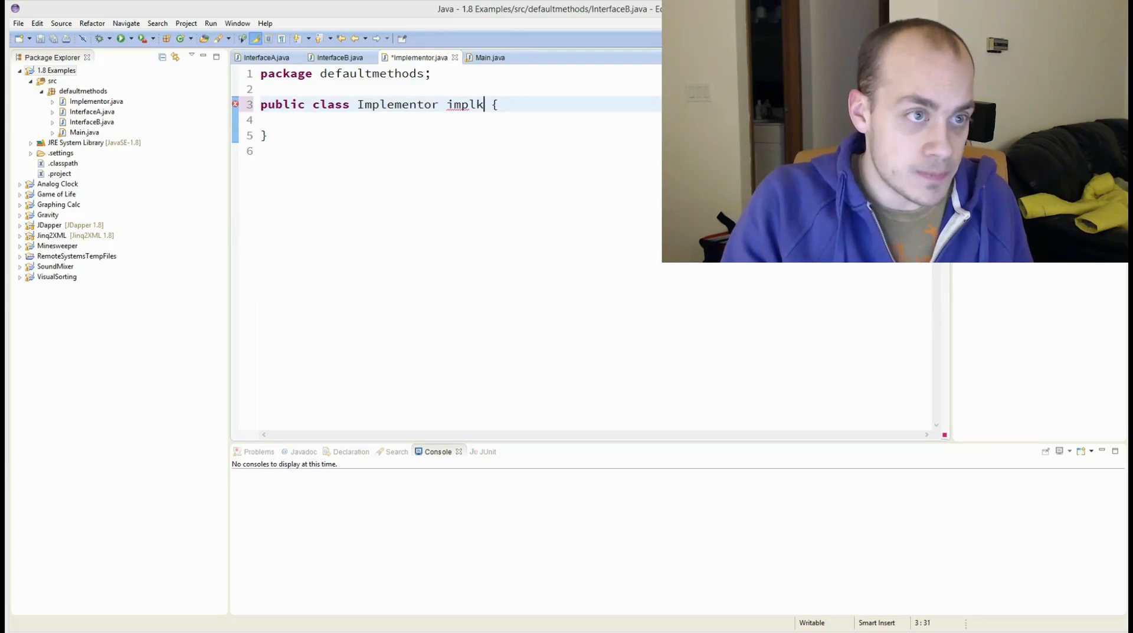
{"action": "key", "text": "BackSpace"}
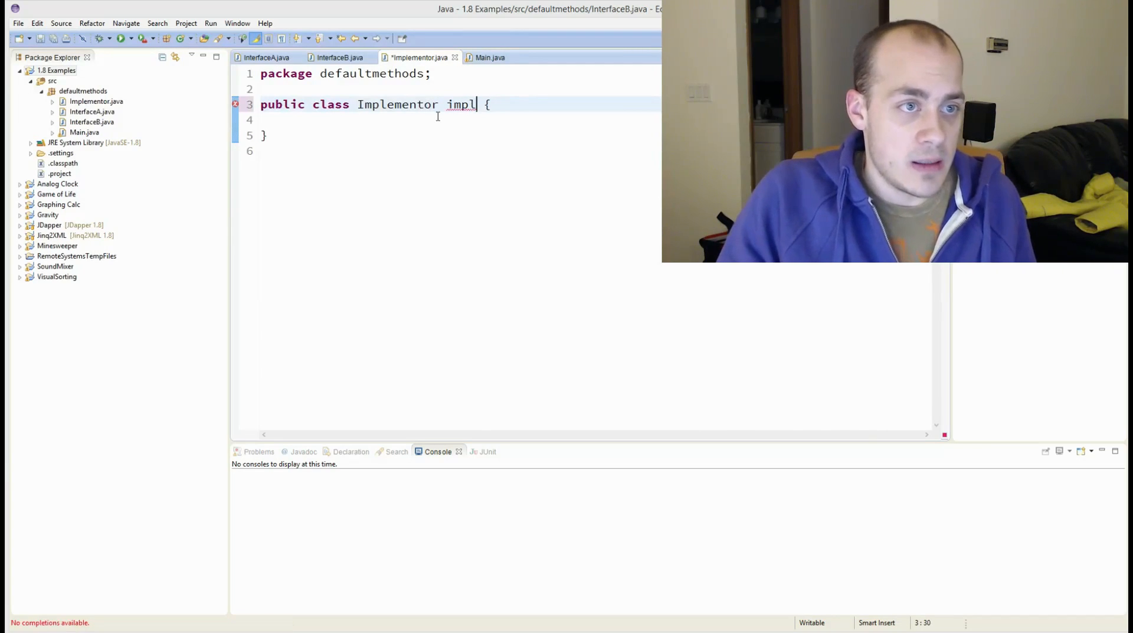
{"action": "type", "text": "ements IA"}
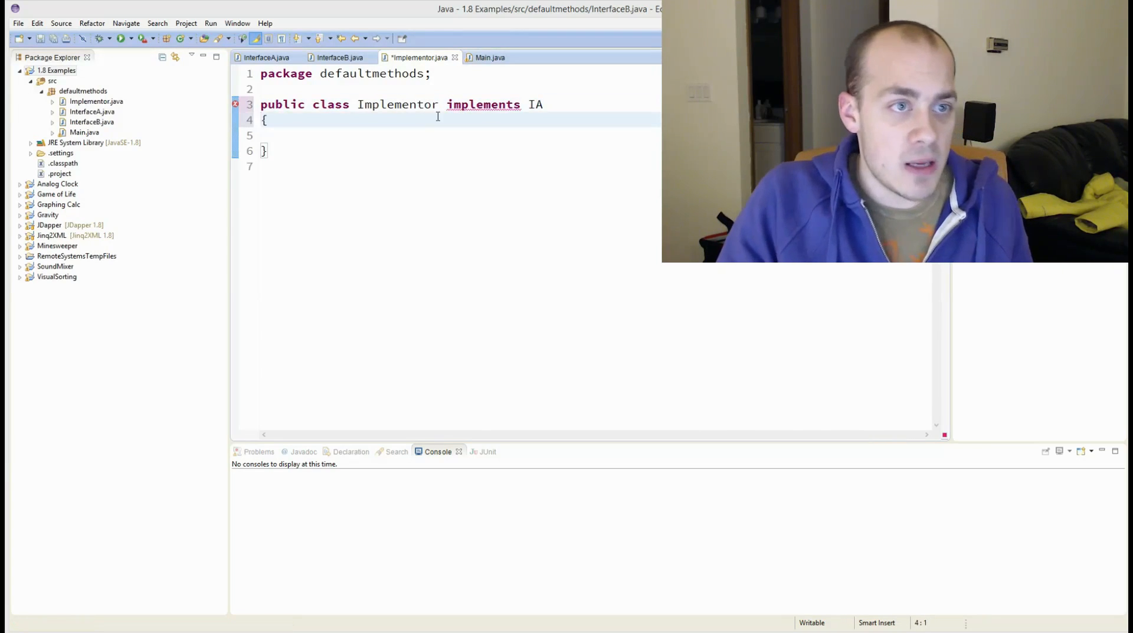
{"action": "type", "text": "nterfaceA {"}
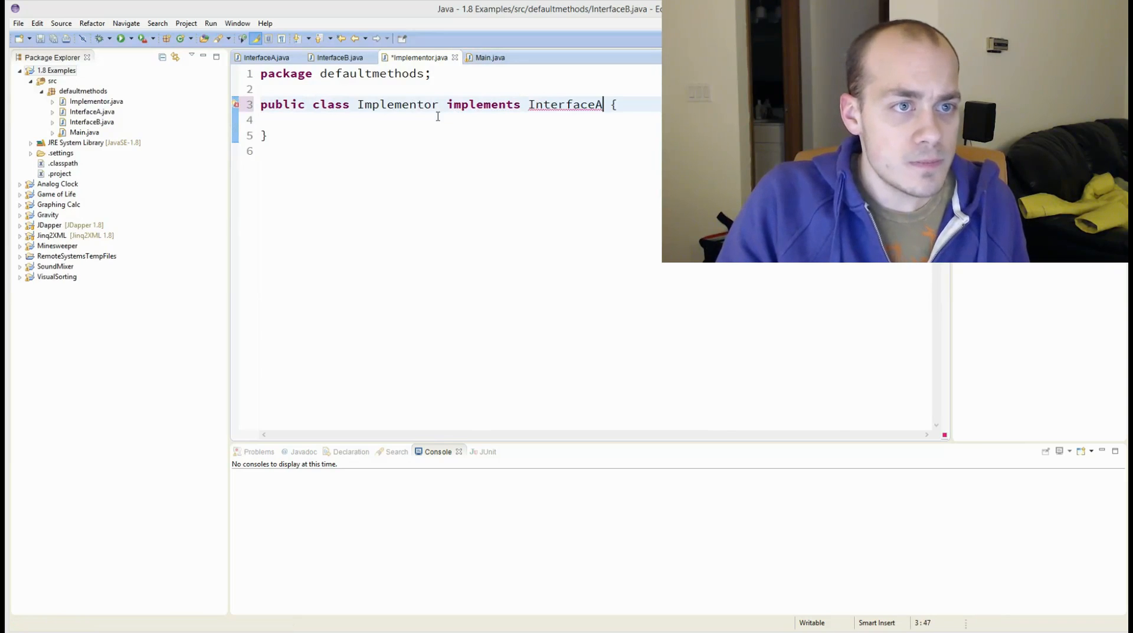
{"action": "left_click", "coordinate": [417, 104]}
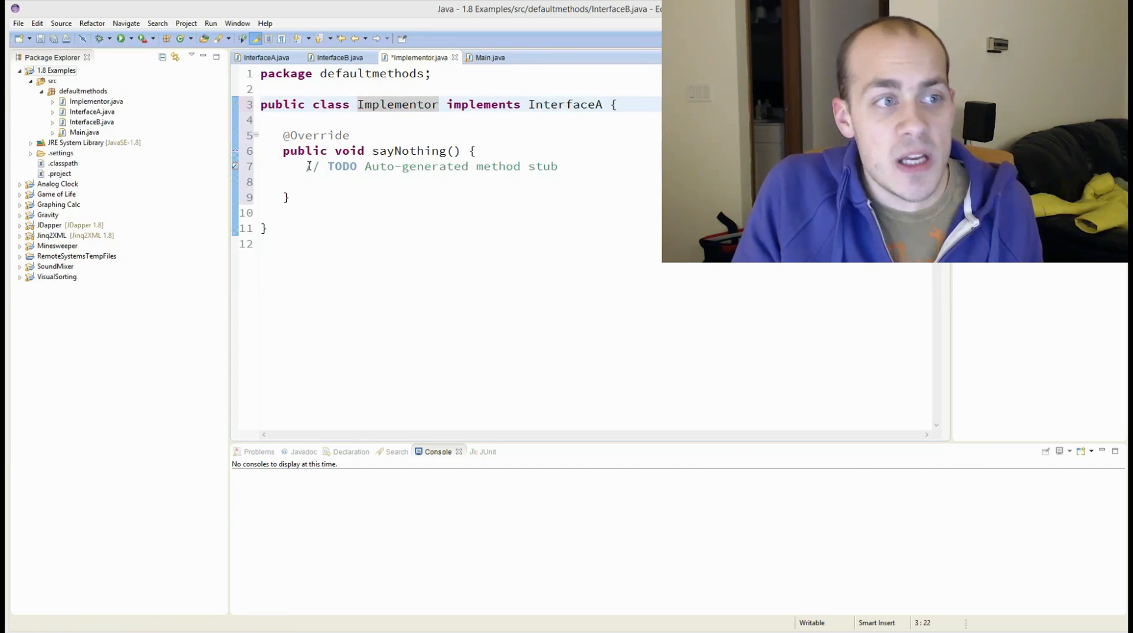
Replace the TODO in sayNothing with System.out.println("*crickets*")
{"action": "double_click", "coordinate": [409, 150]}
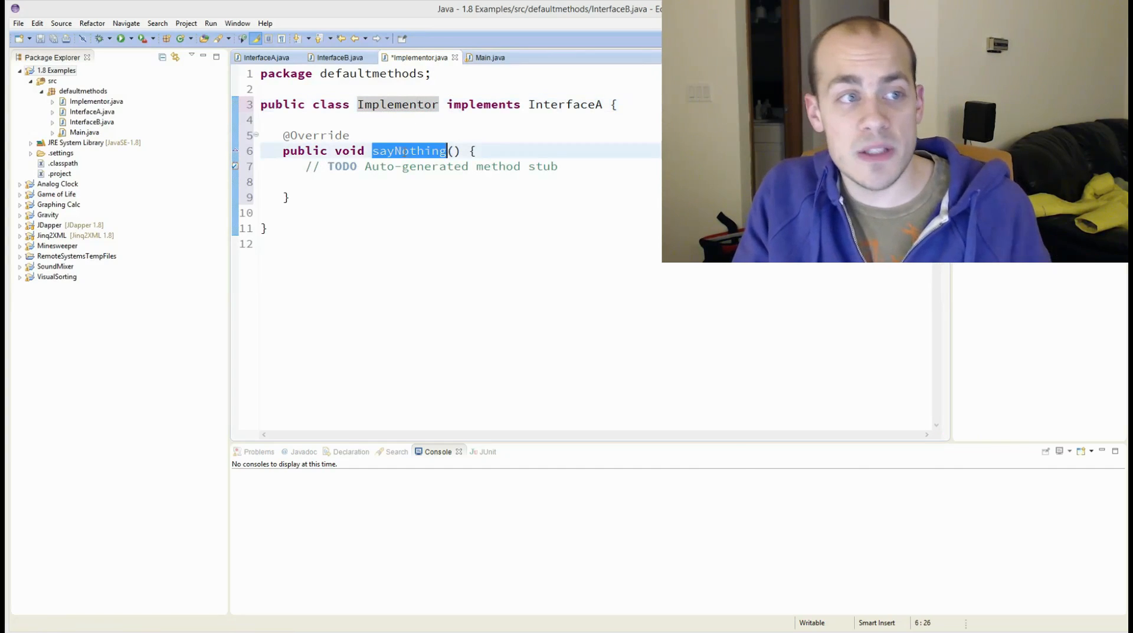
{"action": "left_click", "coordinate": [266, 57]}
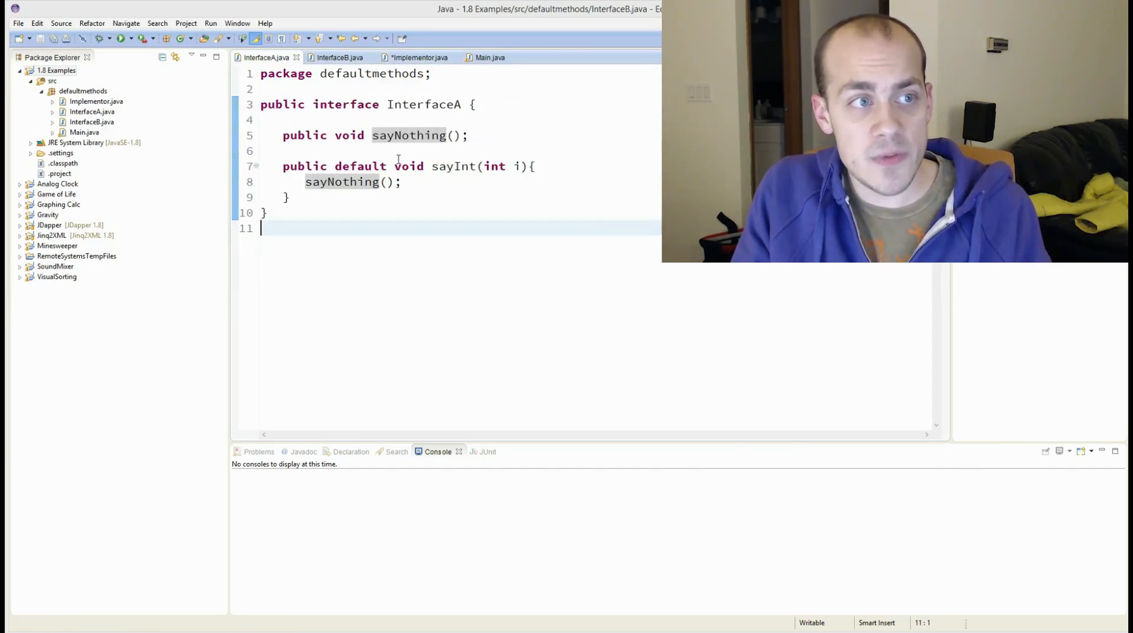
{"action": "triple_click", "coordinate": [376, 135]}
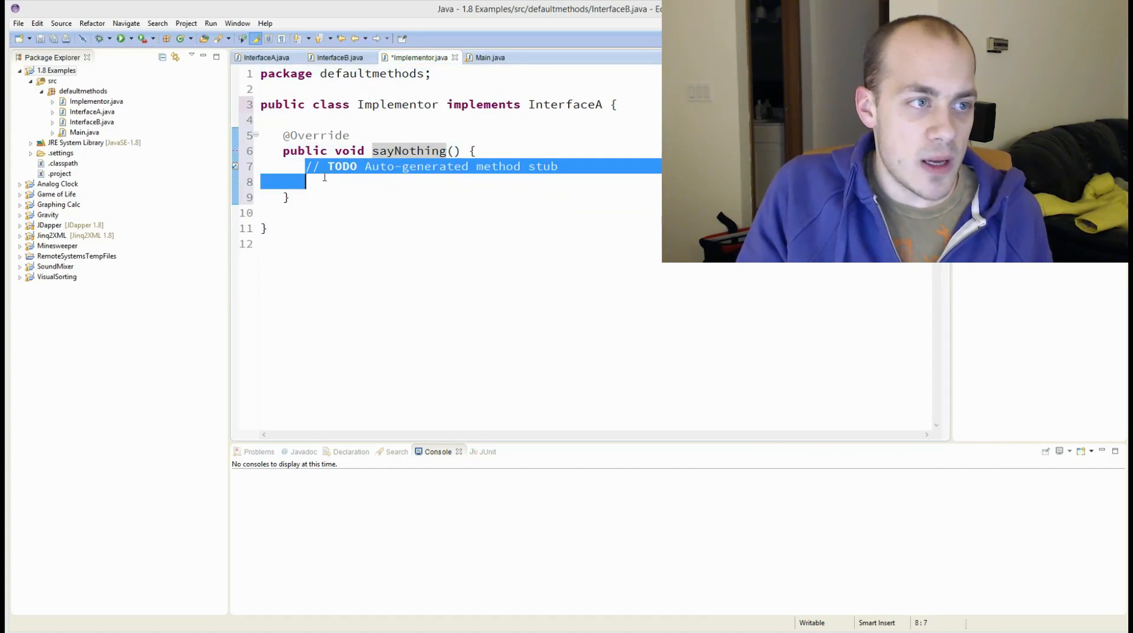
{"action": "type", "text": "syso"}
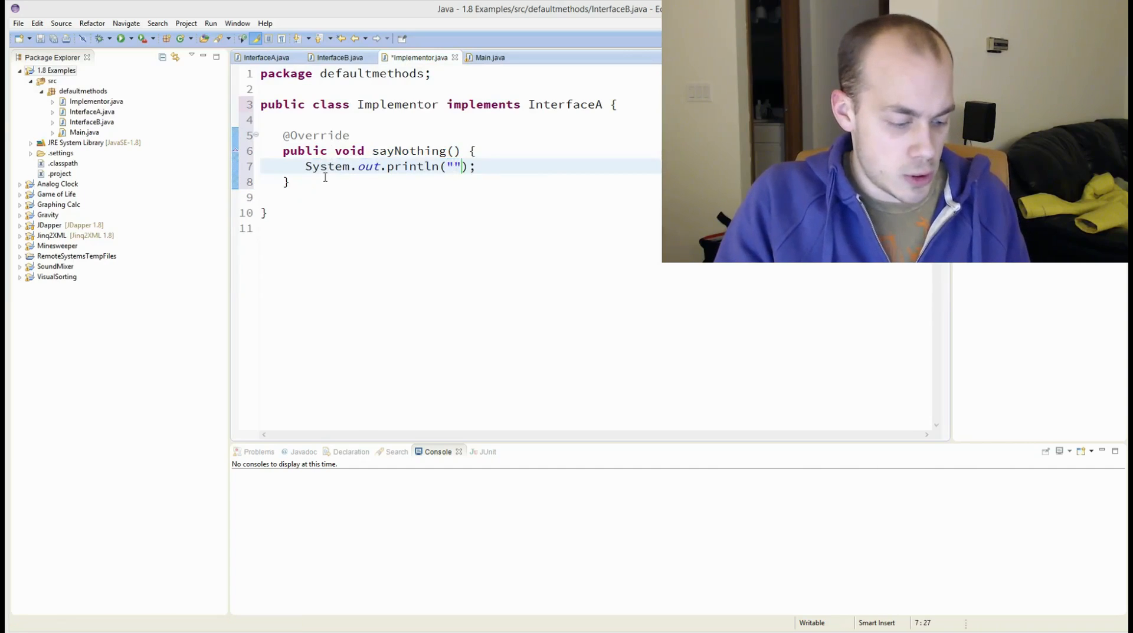
{"action": "type", "text": "*cric"}
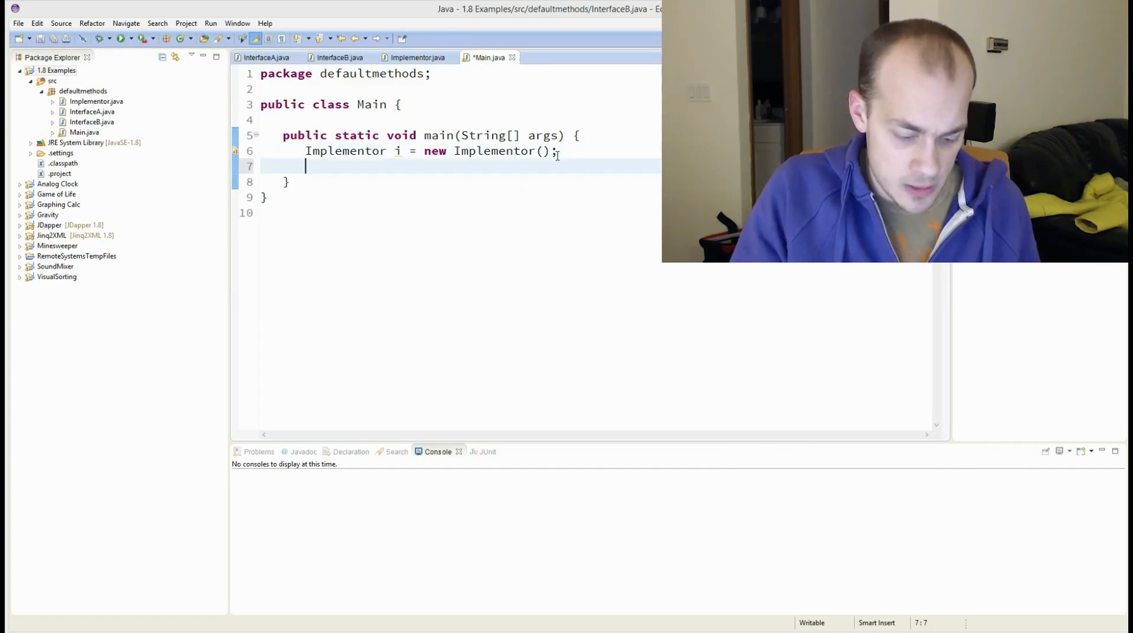
Add i.sayNothing() and i.sayInt(6) calls in Main, cross-checking Implementor and InterfaceA
{"action": "type", "text": "i.s"}
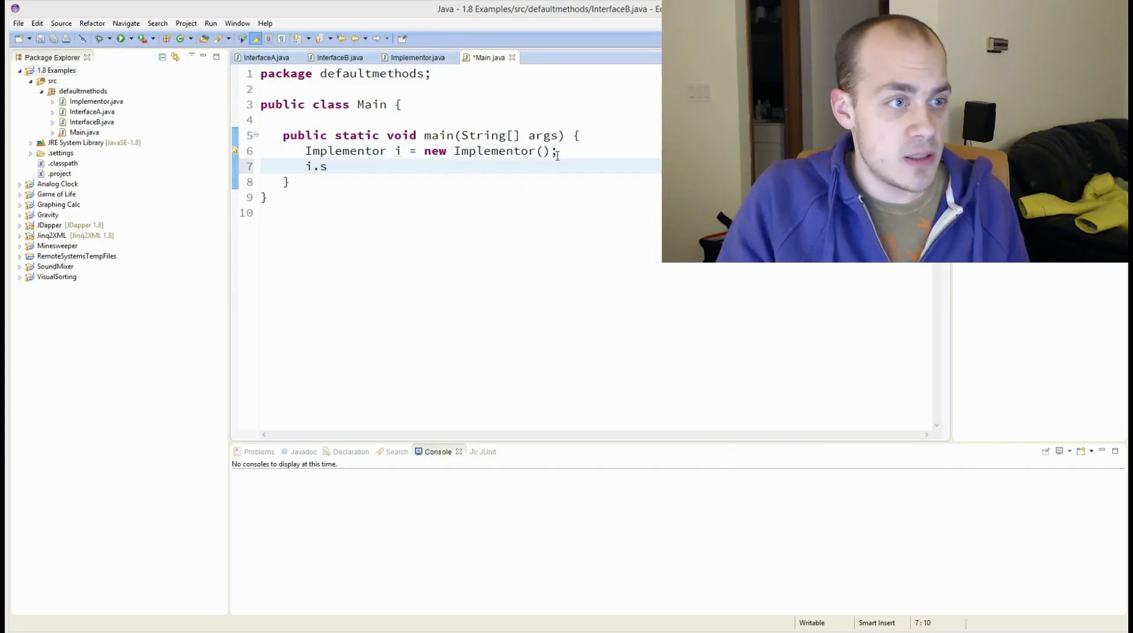
{"action": "type", "text": "ayNothing();i"}
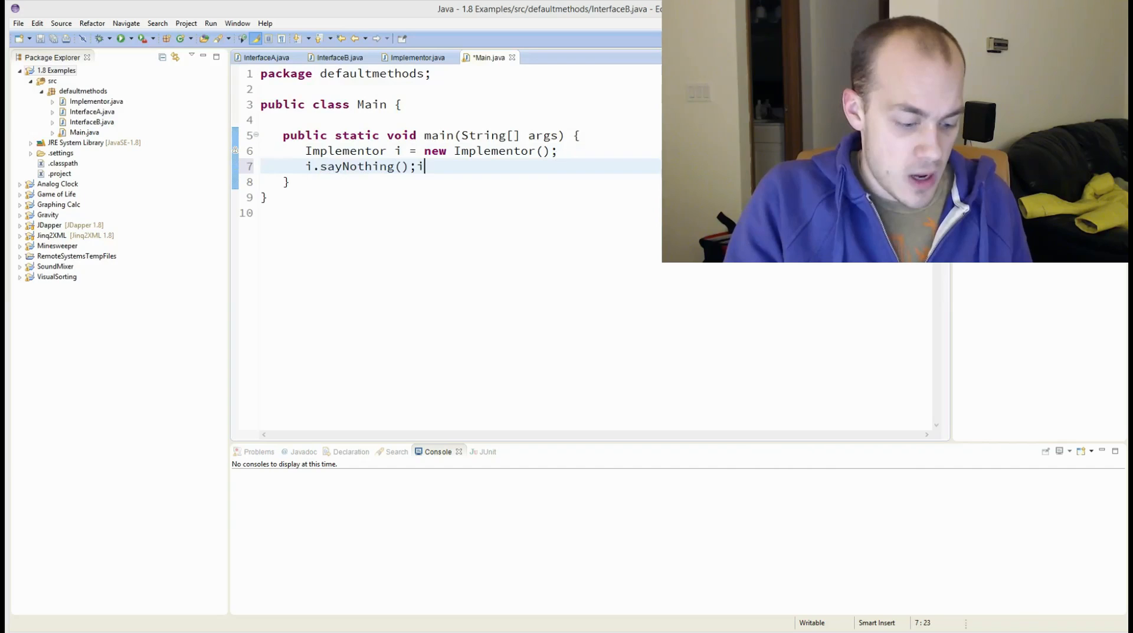
{"action": "type", "text": ".s"}
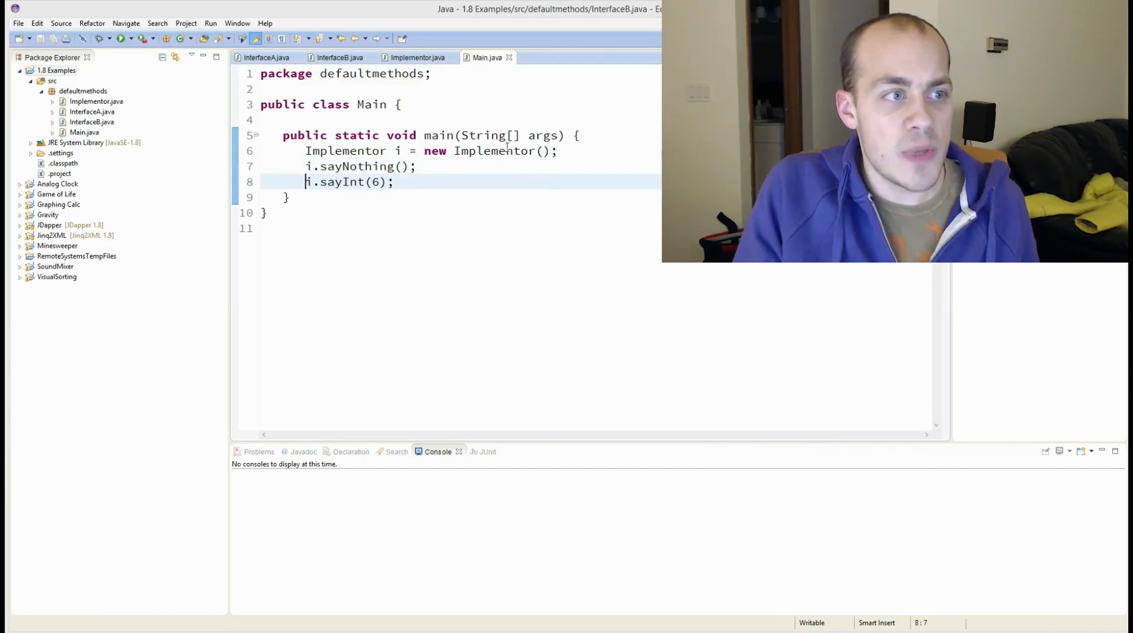
{"action": "double_click", "coordinate": [340, 181]}
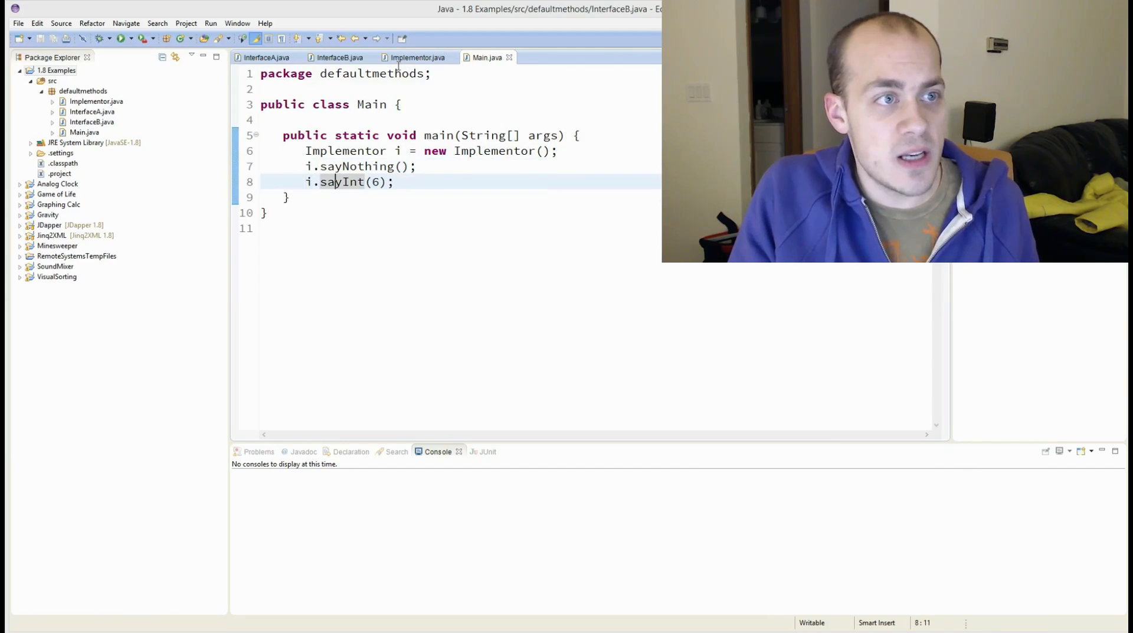
{"action": "left_click", "coordinate": [415, 57]}
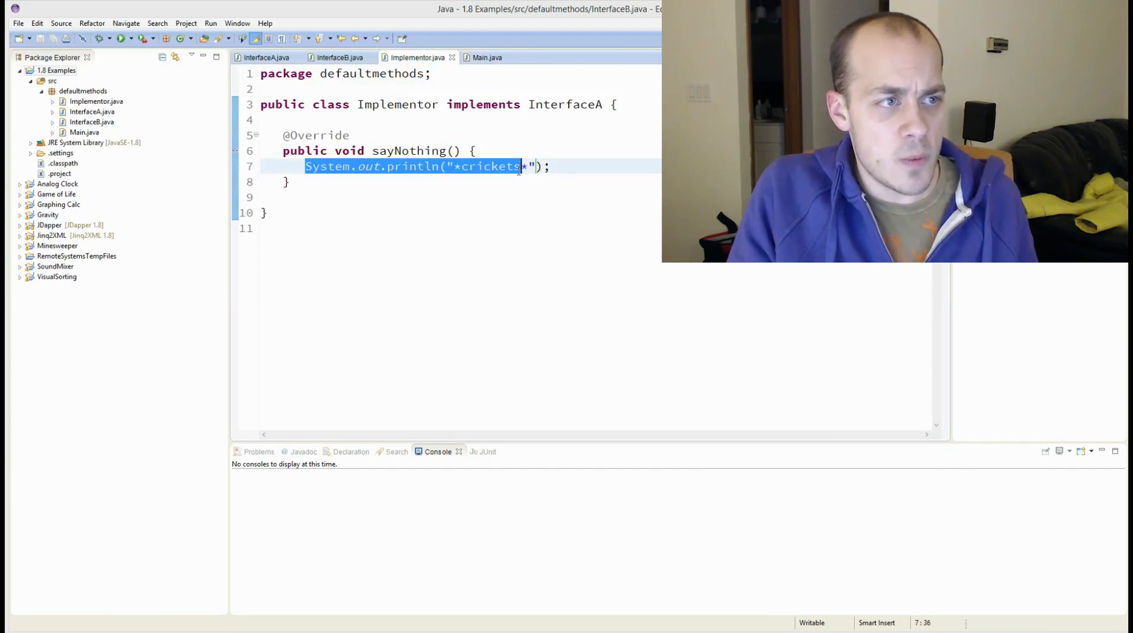
{"action": "left_click", "coordinate": [265, 58]}
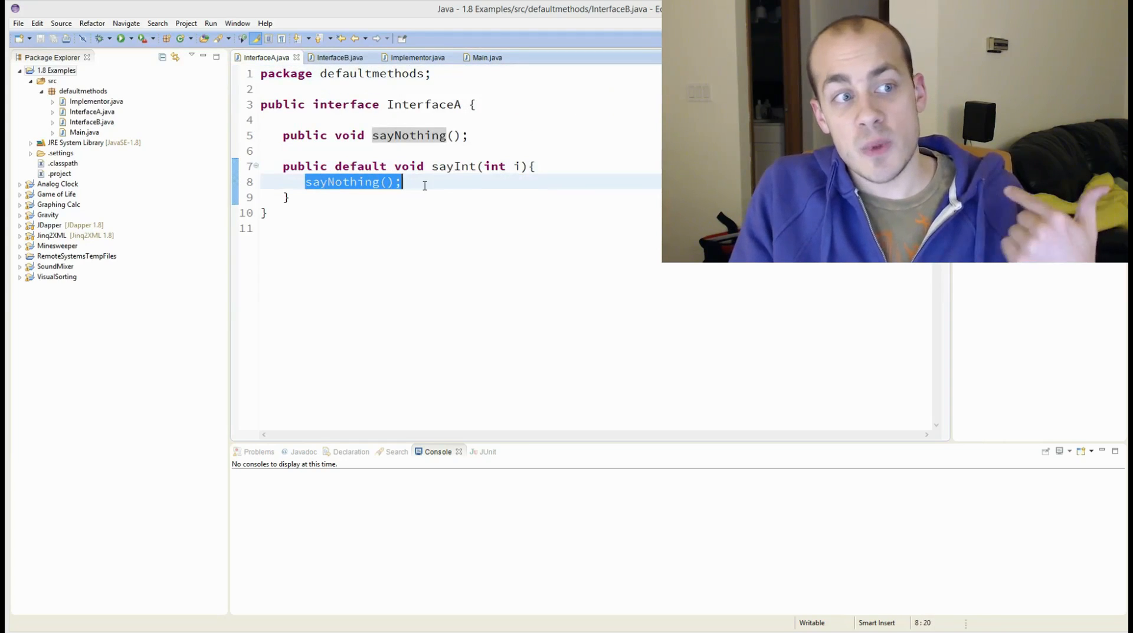
{"action": "left_click", "coordinate": [489, 58]}
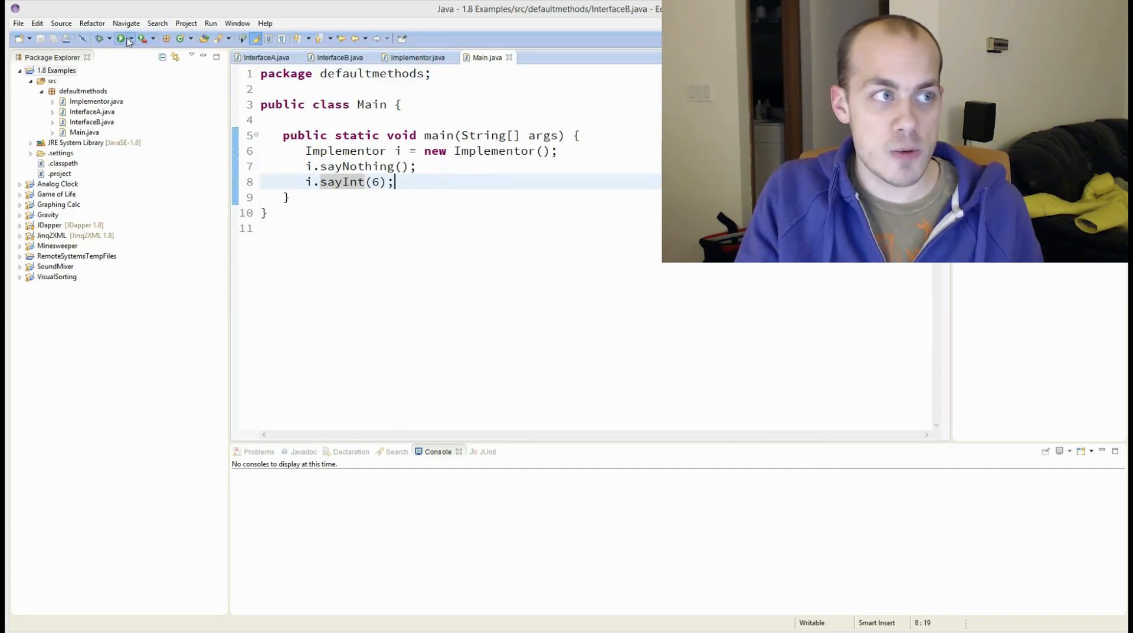
Run Main, printing *crickets* twice, and bring up InterfaceB
{"action": "left_click", "coordinate": [120, 39]}
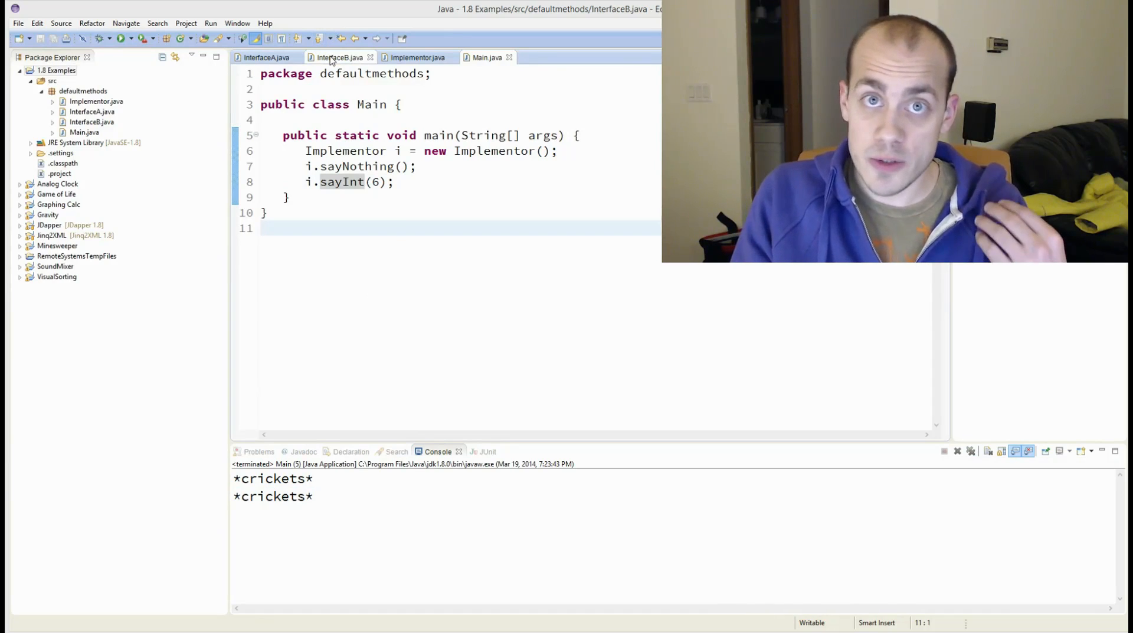
{"action": "left_click", "coordinate": [338, 57]}
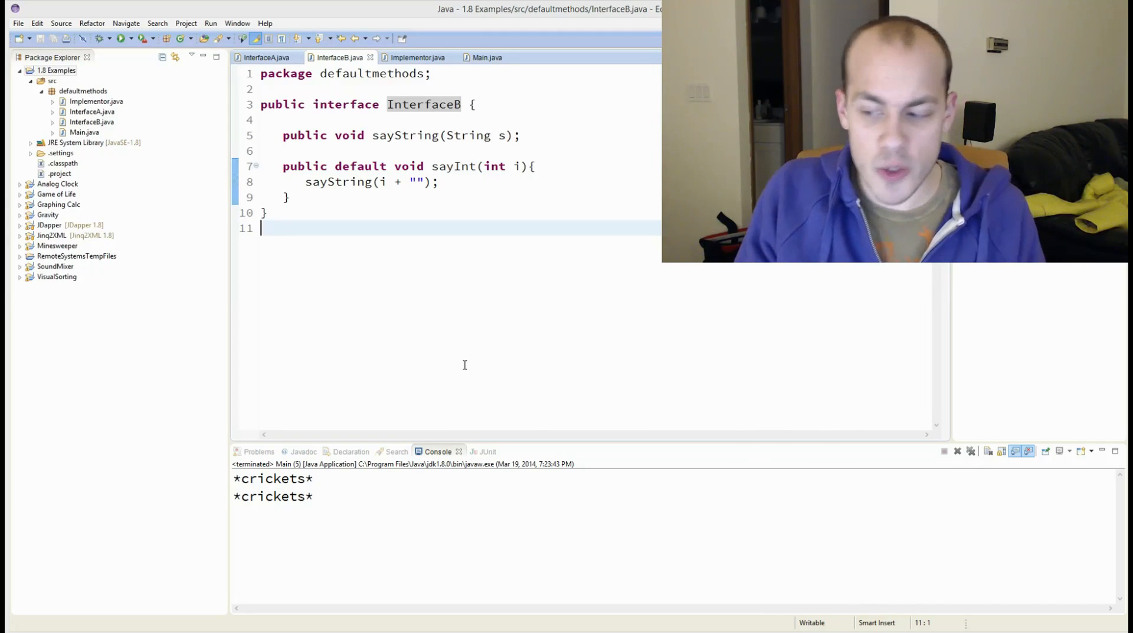
Add InterfaceB to Implementor's implements list and override sayString with a println
{"action": "left_click", "coordinate": [415, 58]}
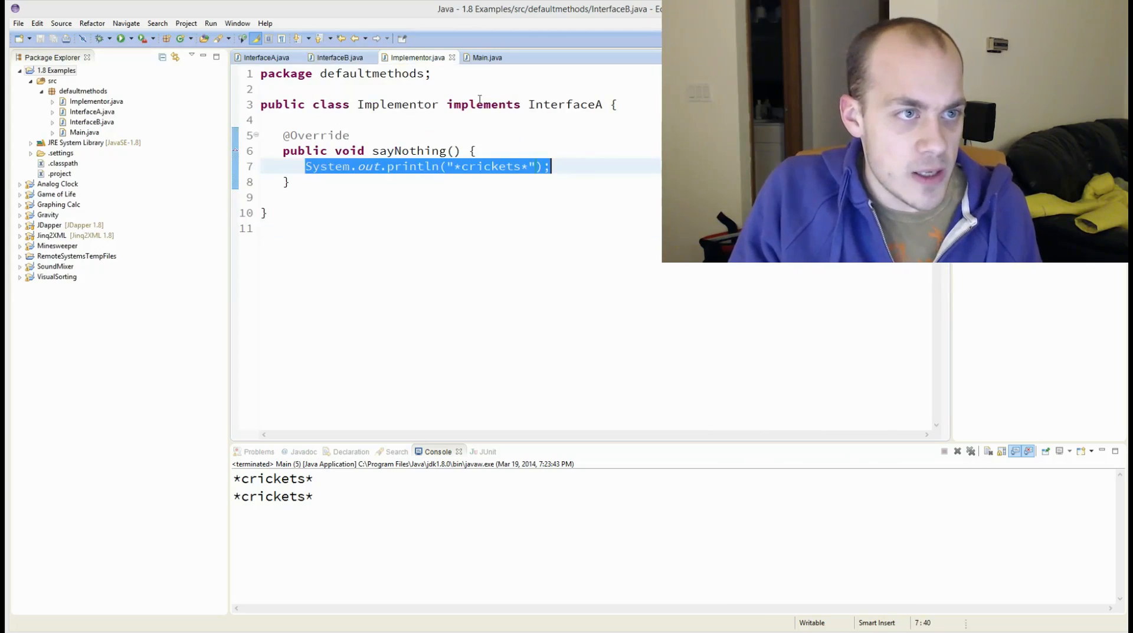
{"action": "type", "text": ", Interf"}
{"action": "type", "text": "s"}
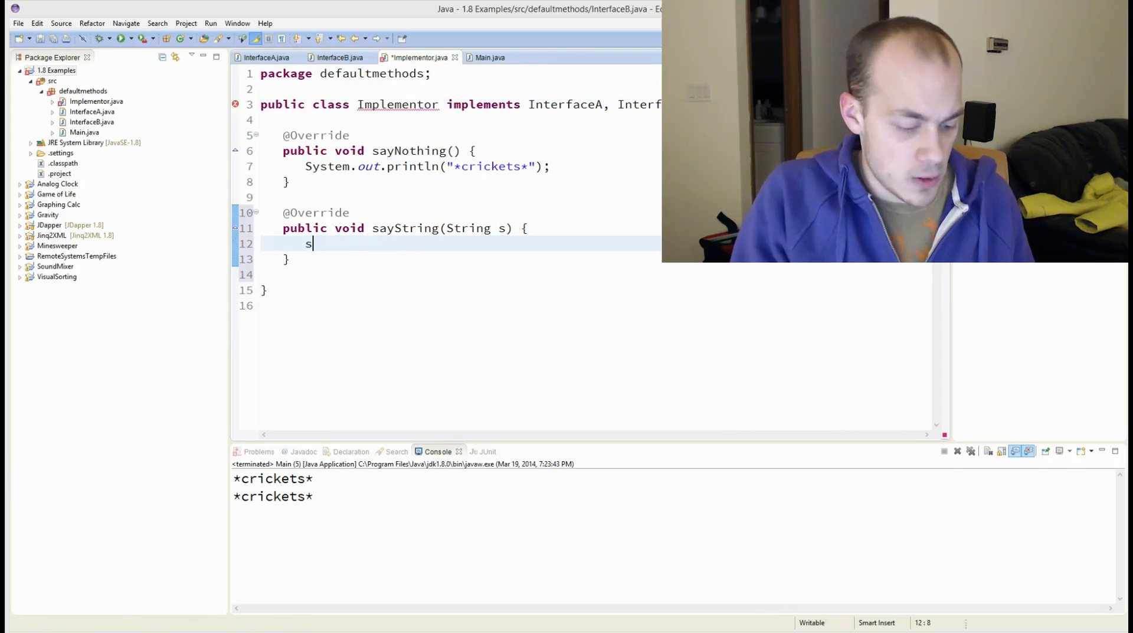
{"action": "type", "text": "ystem.out.println();"}
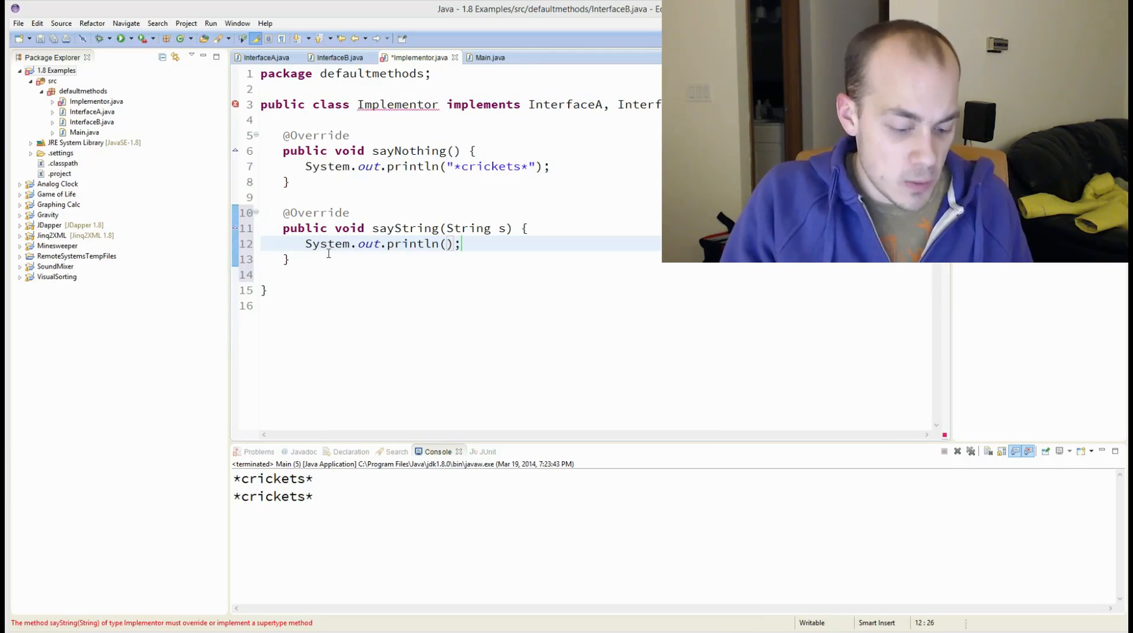
{"action": "type", "text": "s"}
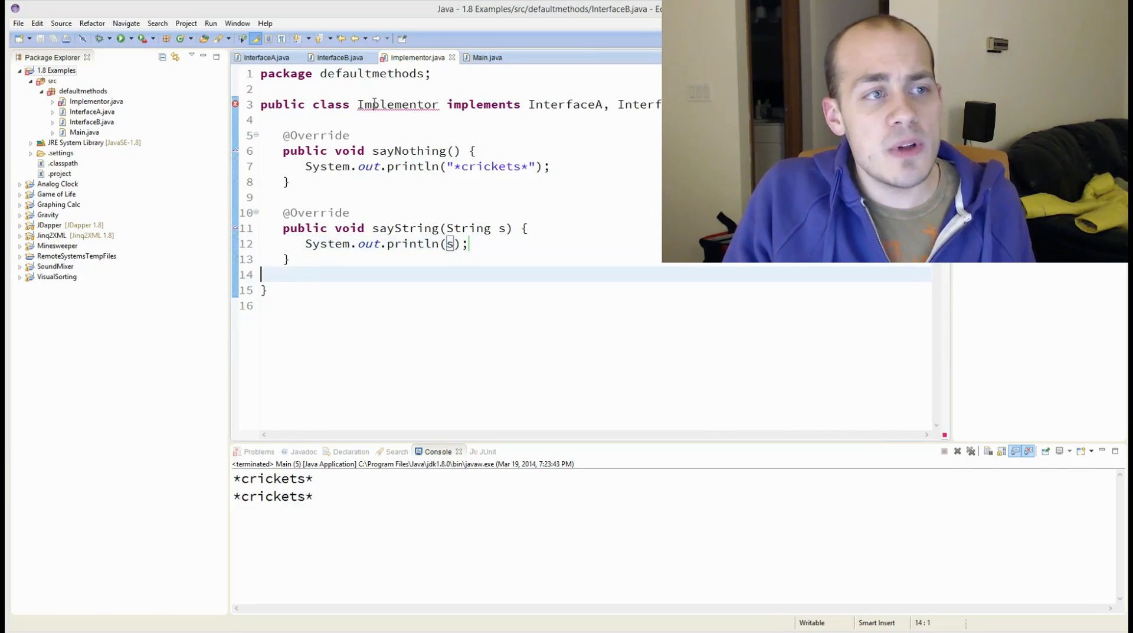
Compare InterfaceB's sayString, then read the duplicate default sayInt error on Implementor
{"action": "left_click", "coordinate": [336, 58]}
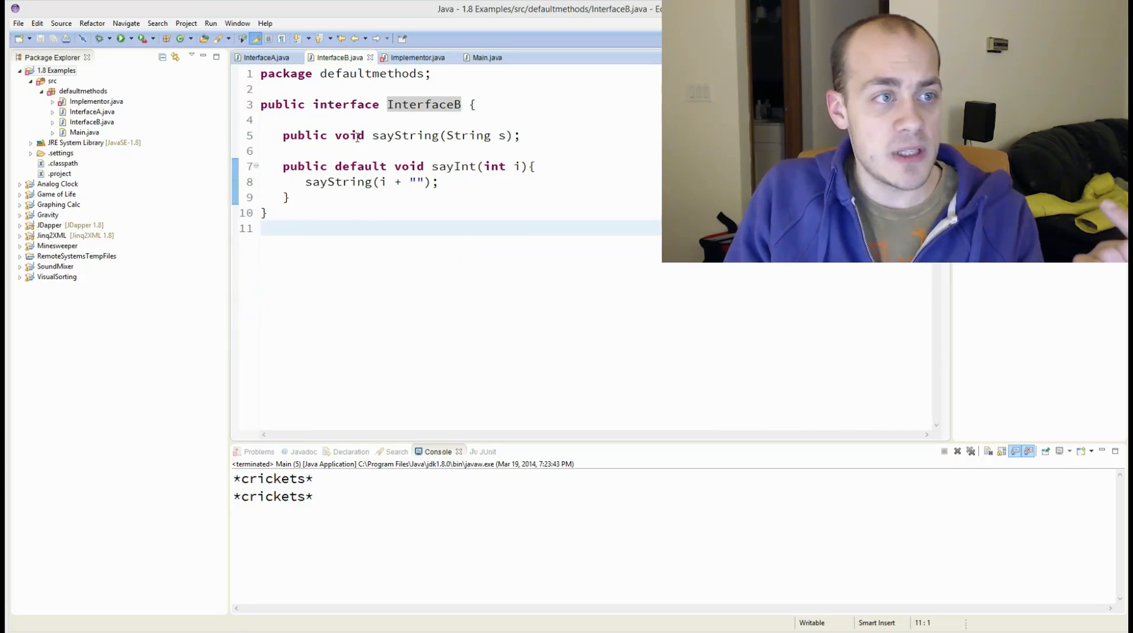
{"action": "triple_click", "coordinate": [402, 136]}
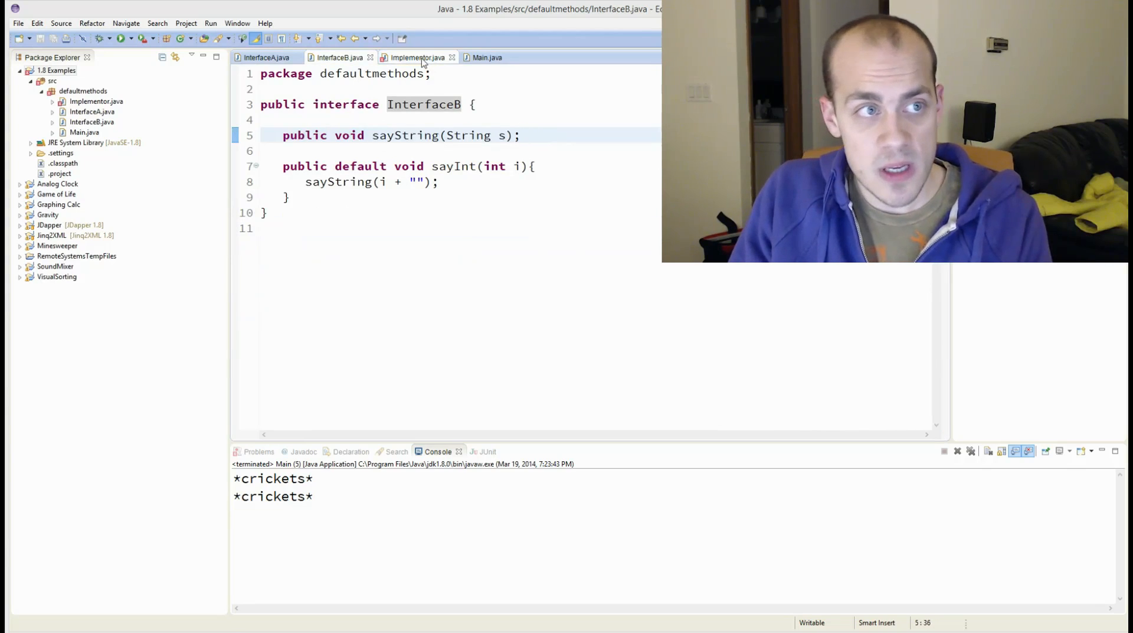
{"action": "left_click", "coordinate": [416, 57]}
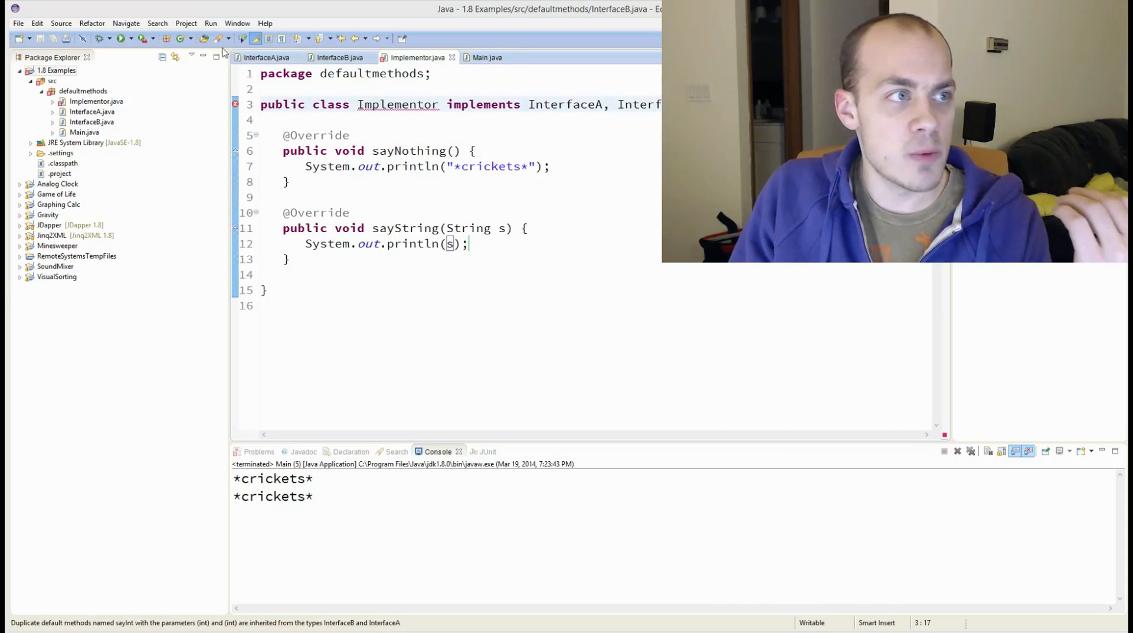
{"action": "left_click", "coordinate": [486, 58]}
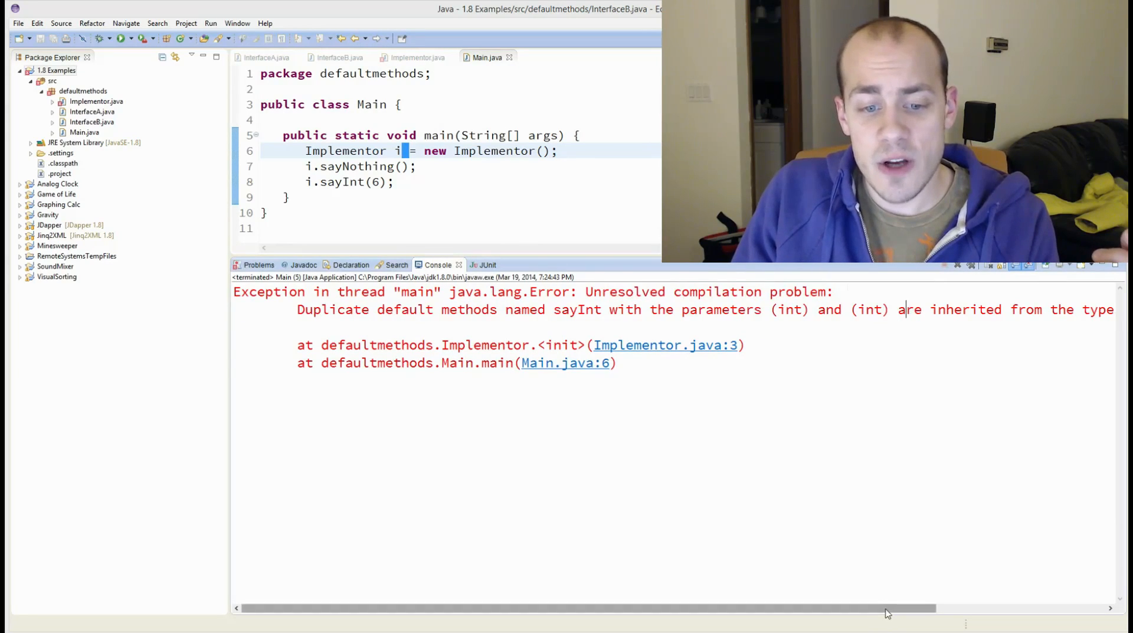
Scroll the console horizontally to read the full duplicate default sayInt error
{"action": "scroll", "scroll_direction": "right", "scroll_amount": 3}
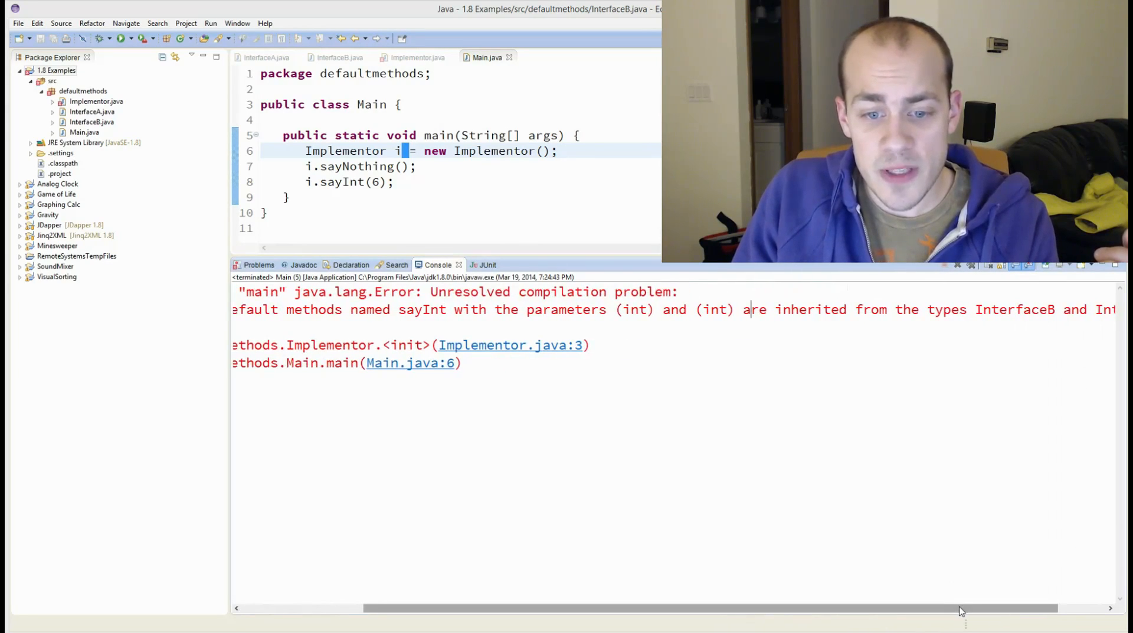
{"action": "scroll", "scroll_direction": "left", "scroll_amount": 3}
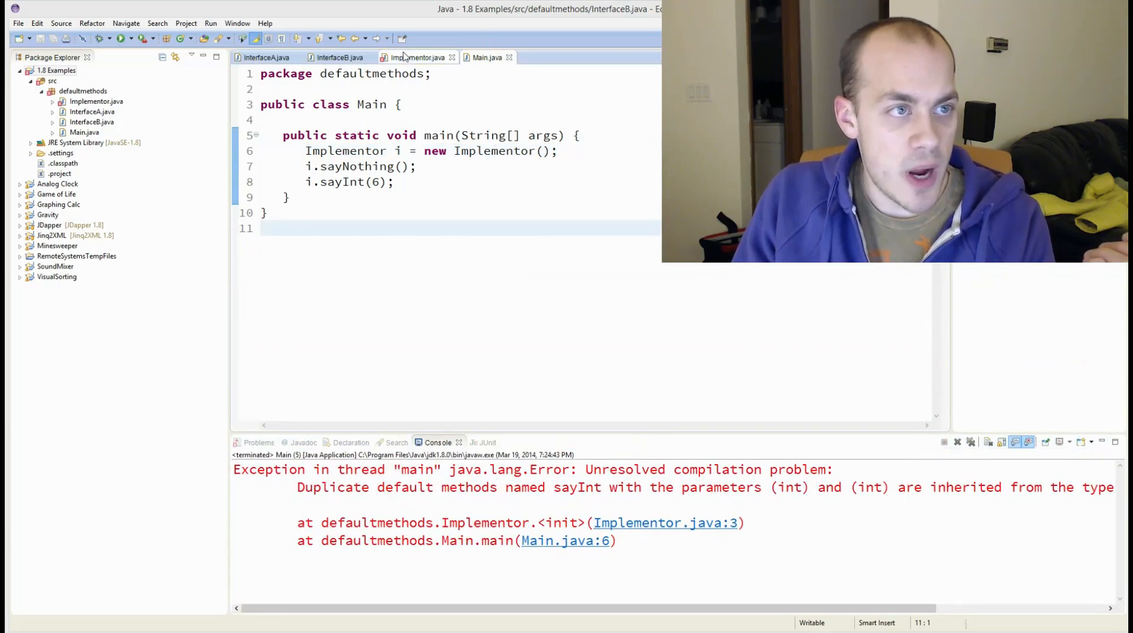
Paste InterfaceB's default sayInt(int) method into Implementor below sayString
{"action": "left_click", "coordinate": [416, 57]}
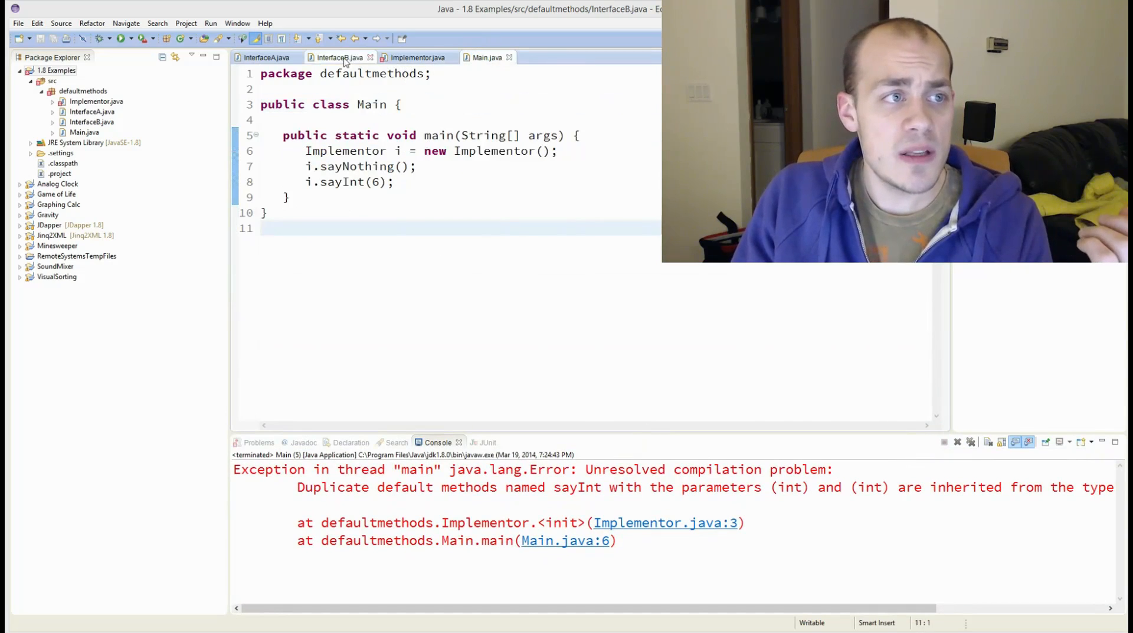
{"action": "left_click", "coordinate": [412, 57]}
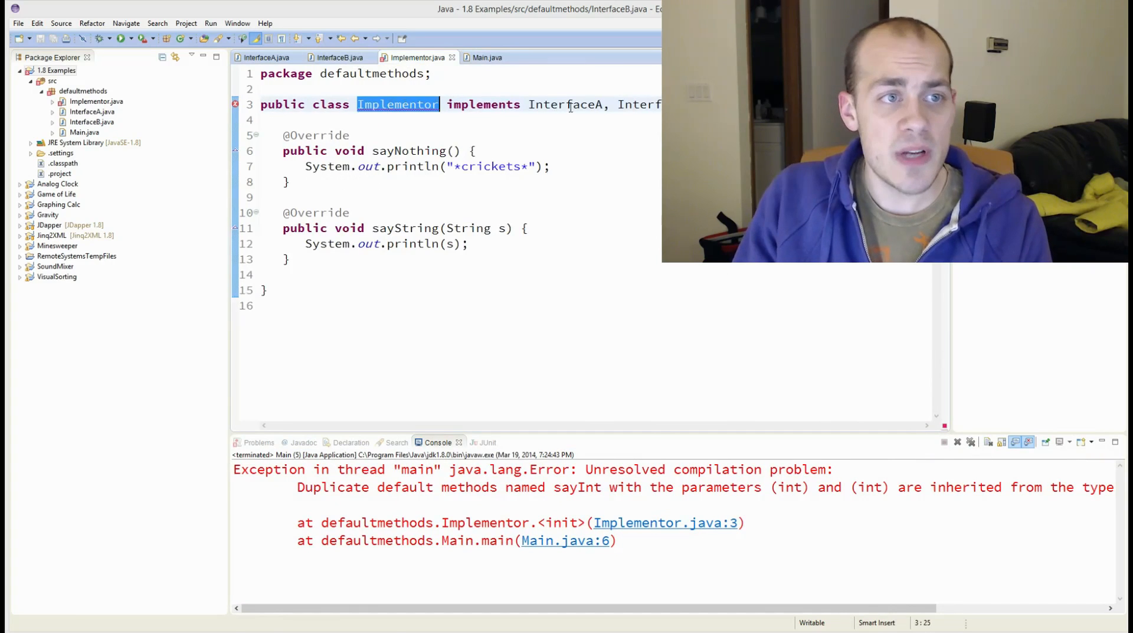
{"action": "double_click", "coordinate": [638, 104]}
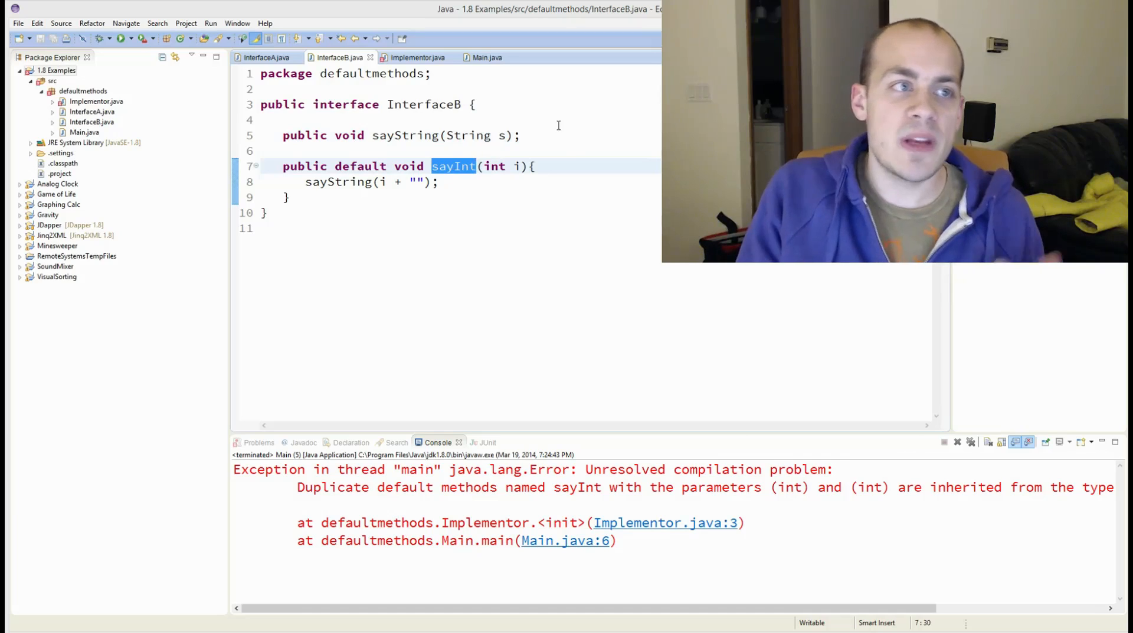
{"action": "left_click", "coordinate": [415, 57]}
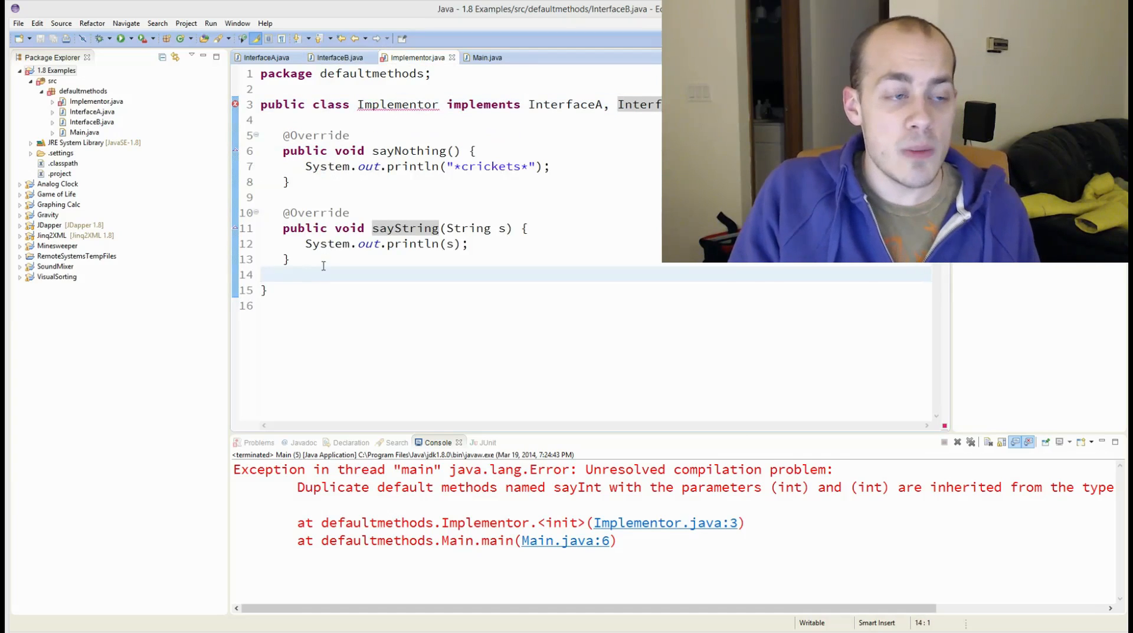
{"action": "left_click", "coordinate": [337, 58]}
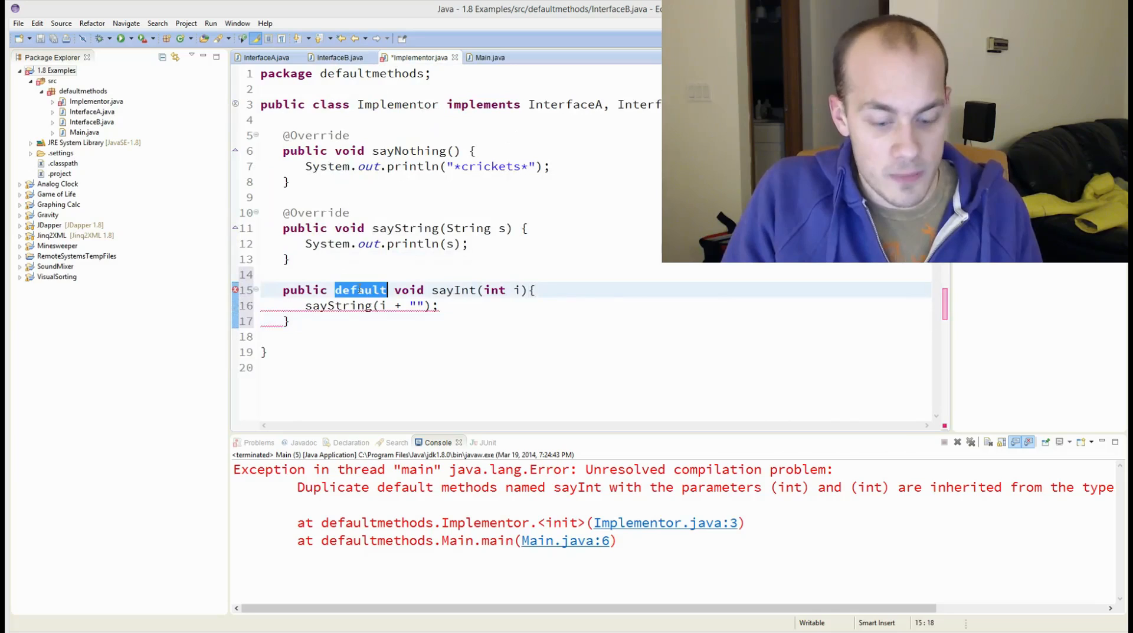
{"action": "key", "text": "Delete"}
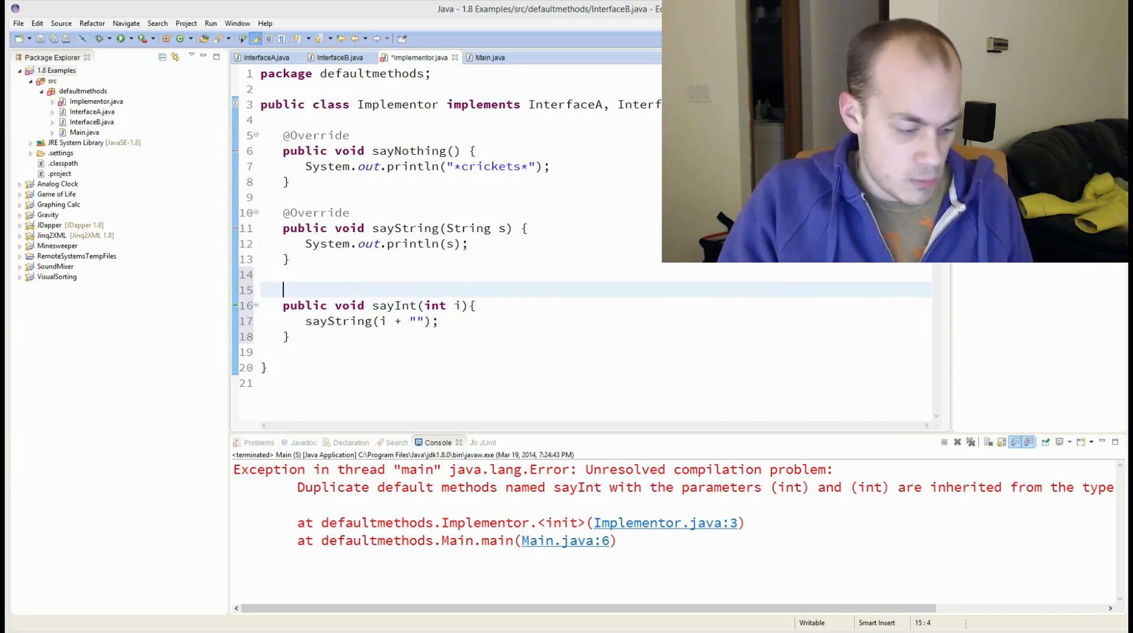
{"action": "type", "text": "@Override"}
{"action": "left_click", "coordinate": [593, 321]}
{"action": "type", "text": "System.out.println("}
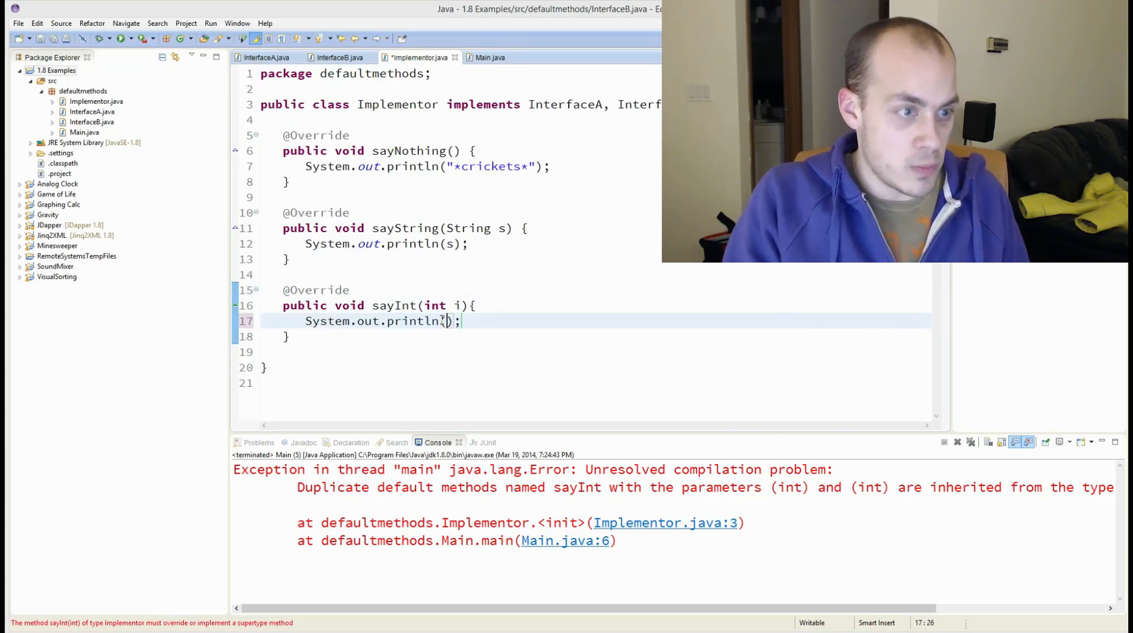
{"action": "type", "text": "\""}
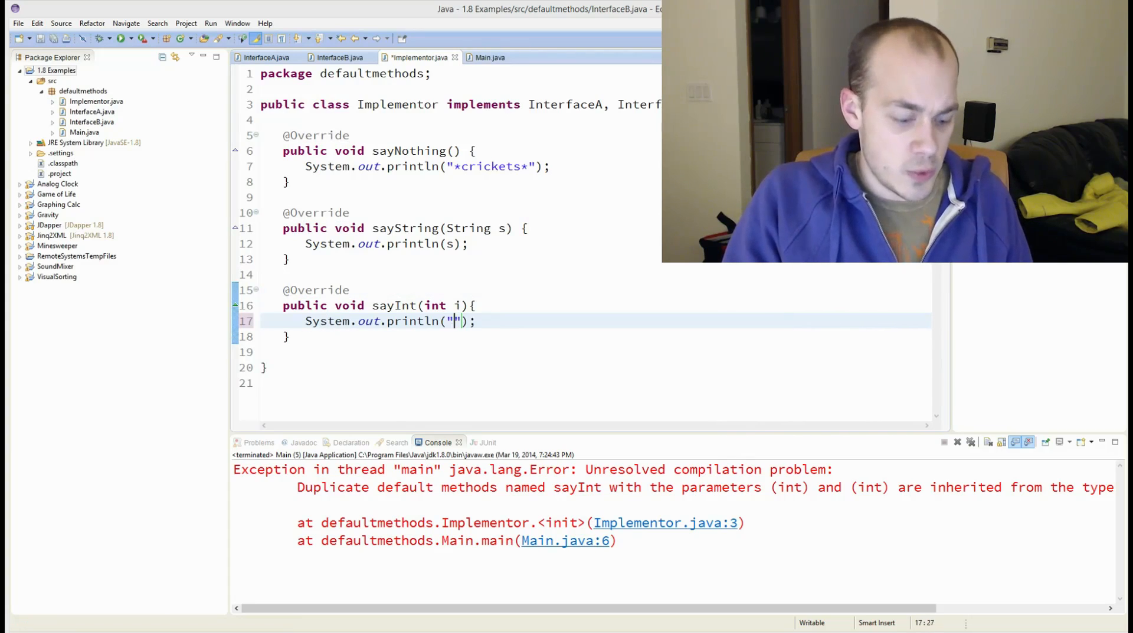
{"action": "type", "text": "No more con"}
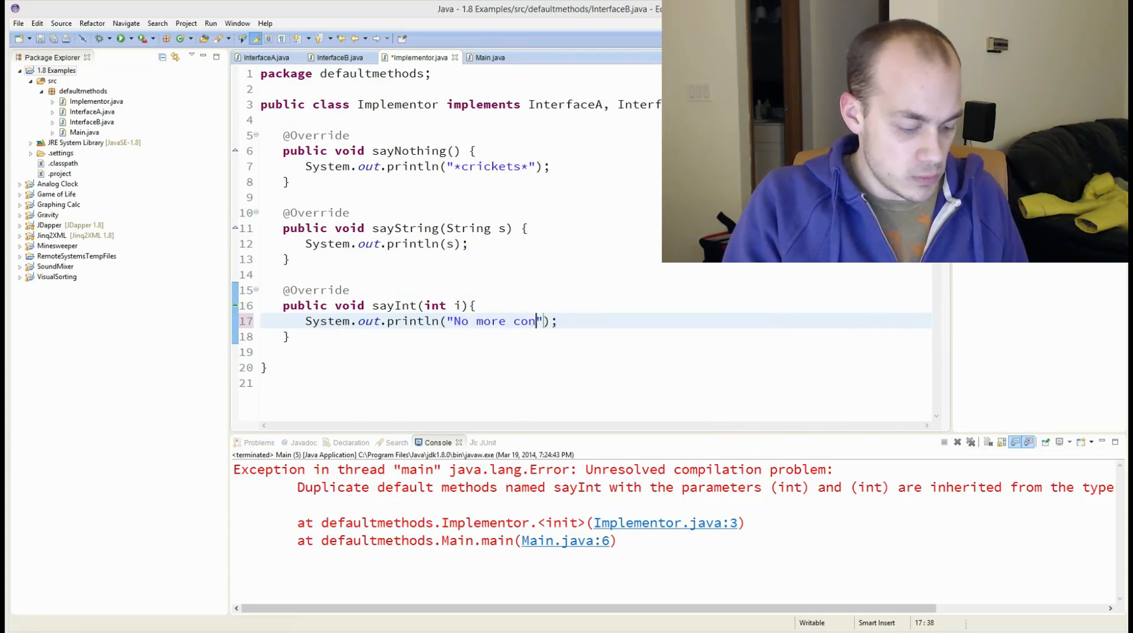
{"action": "type", "text": "flict"}
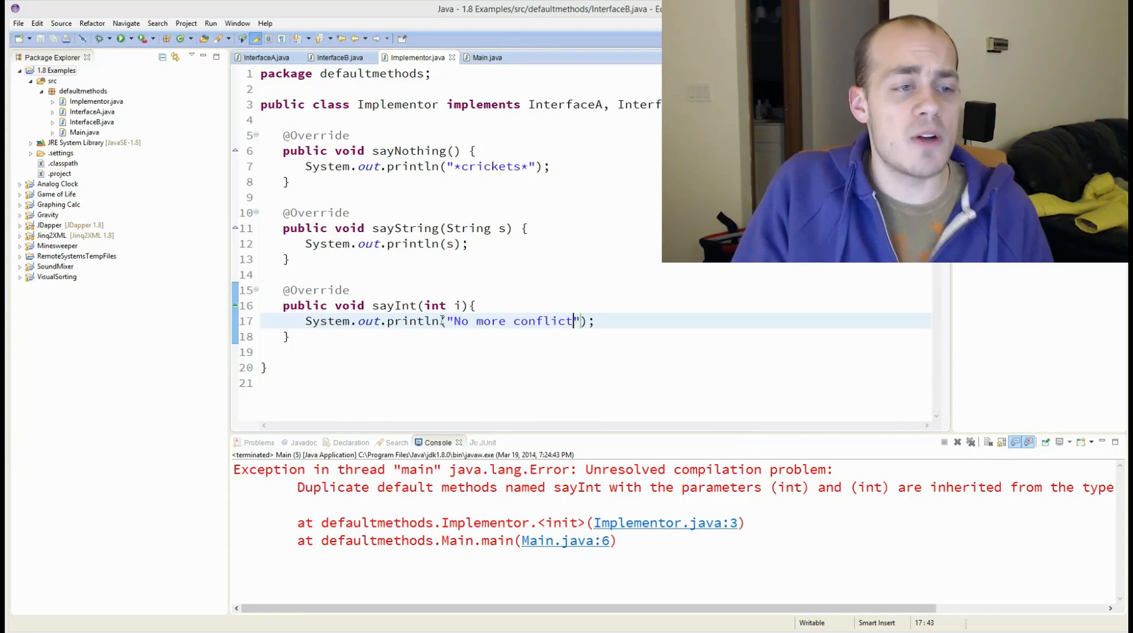
{"action": "left_click", "coordinate": [488, 57]}
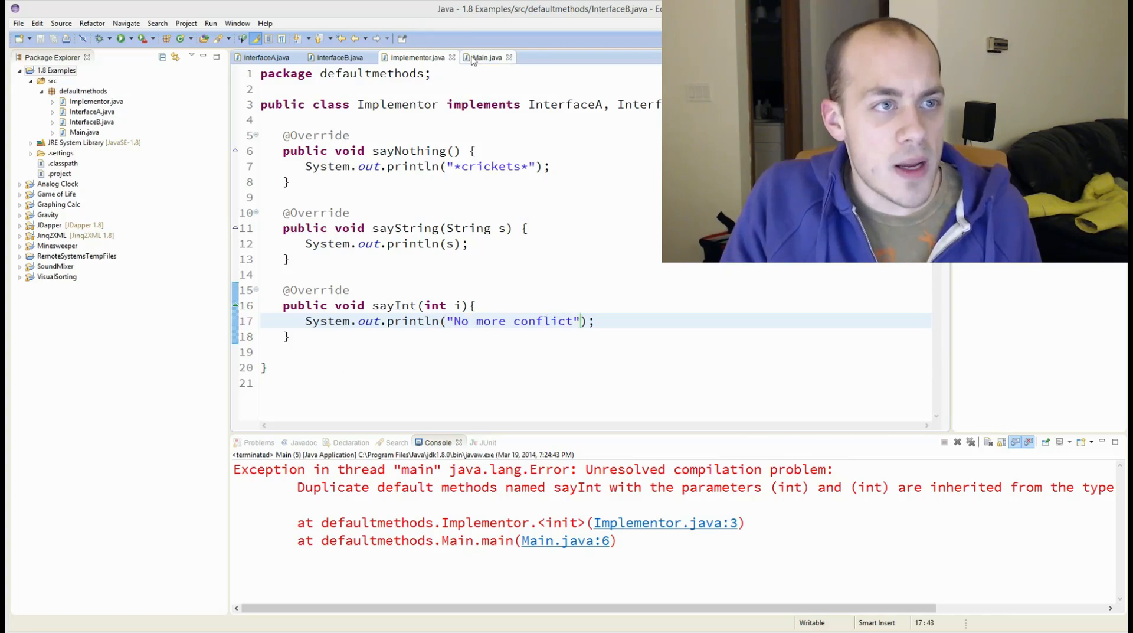
{"action": "left_click", "coordinate": [490, 57]}
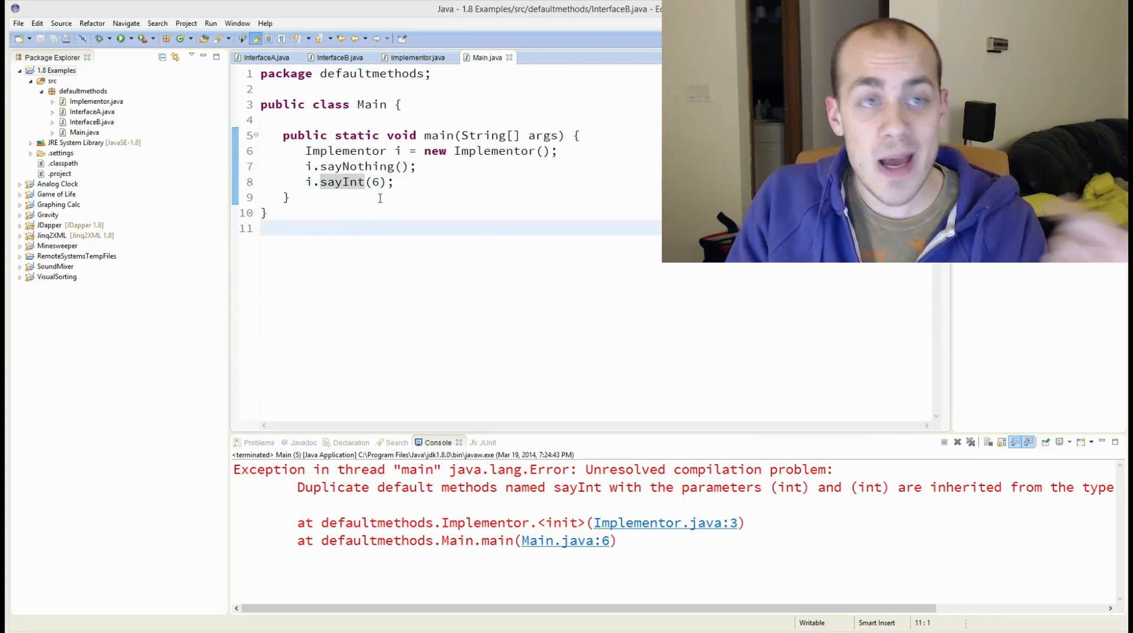
Run Main to print *crickets* and No more conflict, then review InterfaceB and Implementor
{"action": "left_click", "coordinate": [416, 57]}
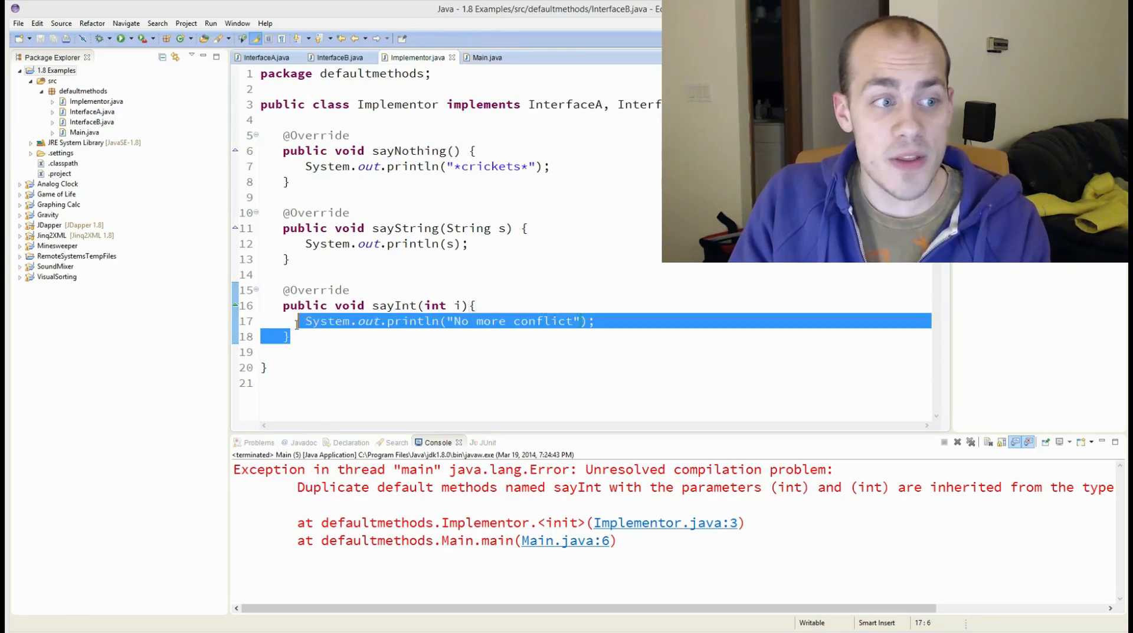
{"action": "left_click", "coordinate": [488, 58]}
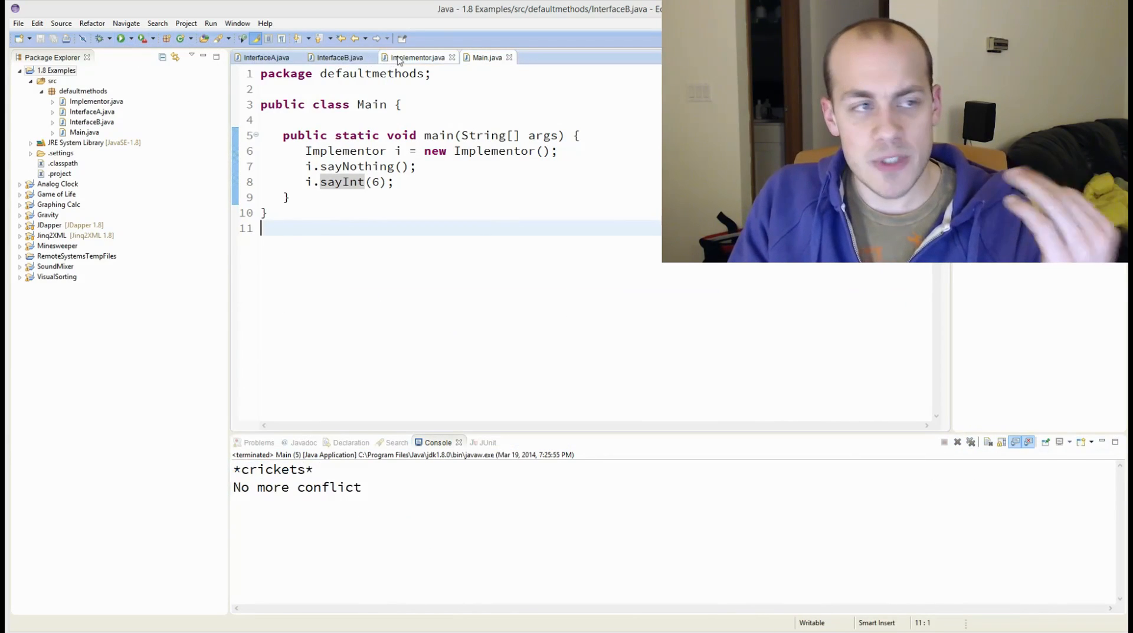
{"action": "left_click", "coordinate": [265, 57]}
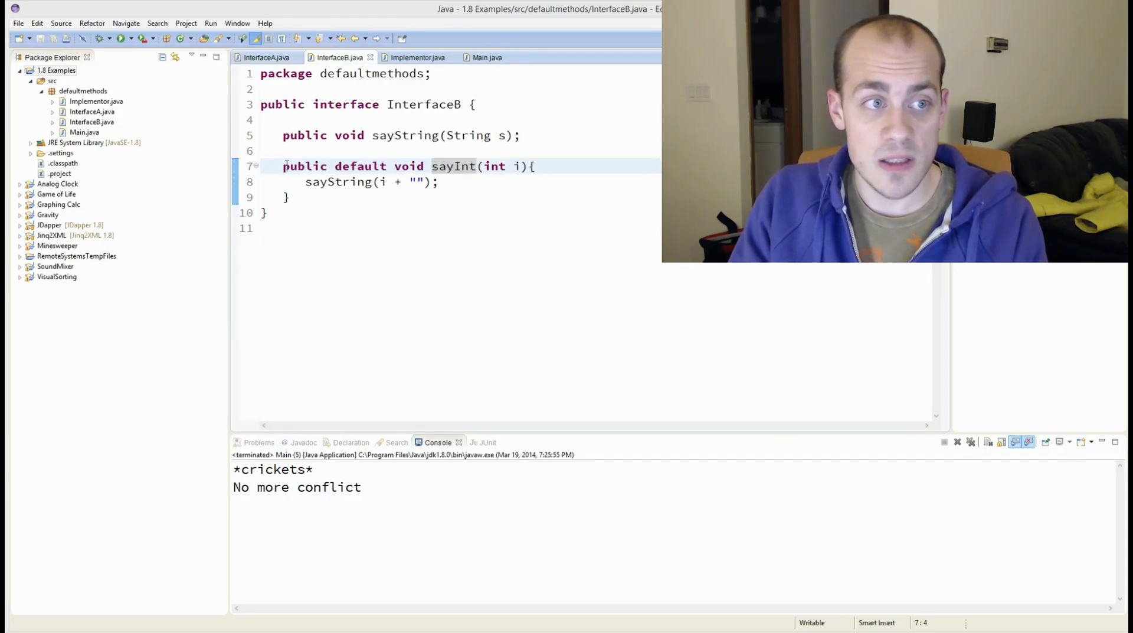
{"action": "left_click", "coordinate": [416, 57]}
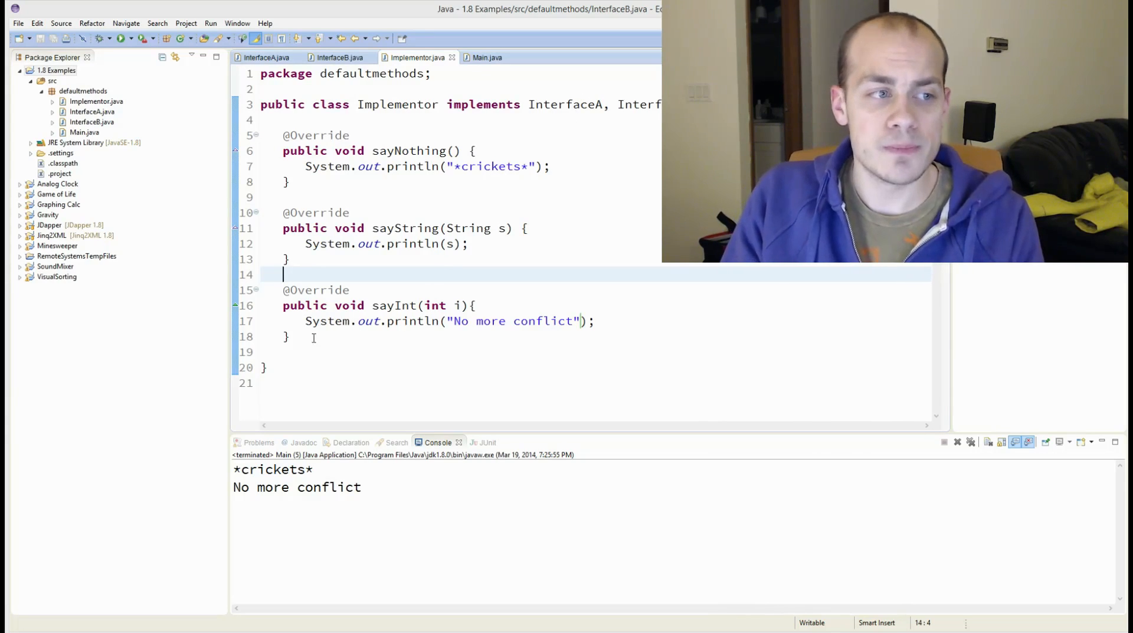
{"action": "left_click_drag", "start_coordinate": [283, 289], "coordinate": [288, 336]}
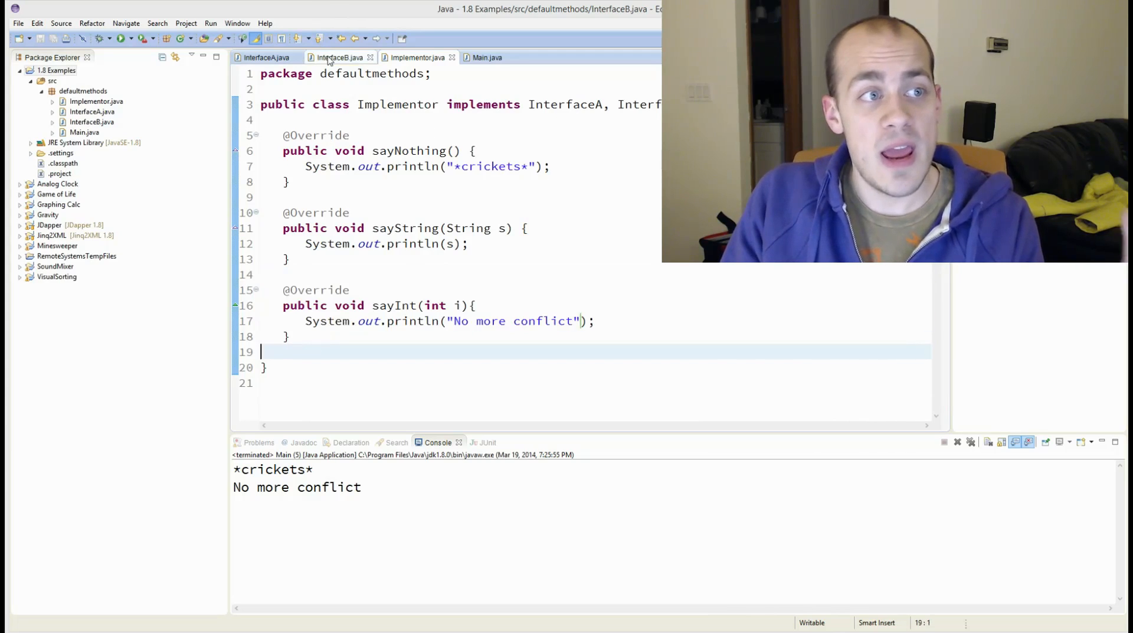
{"action": "left_click", "coordinate": [265, 57]}
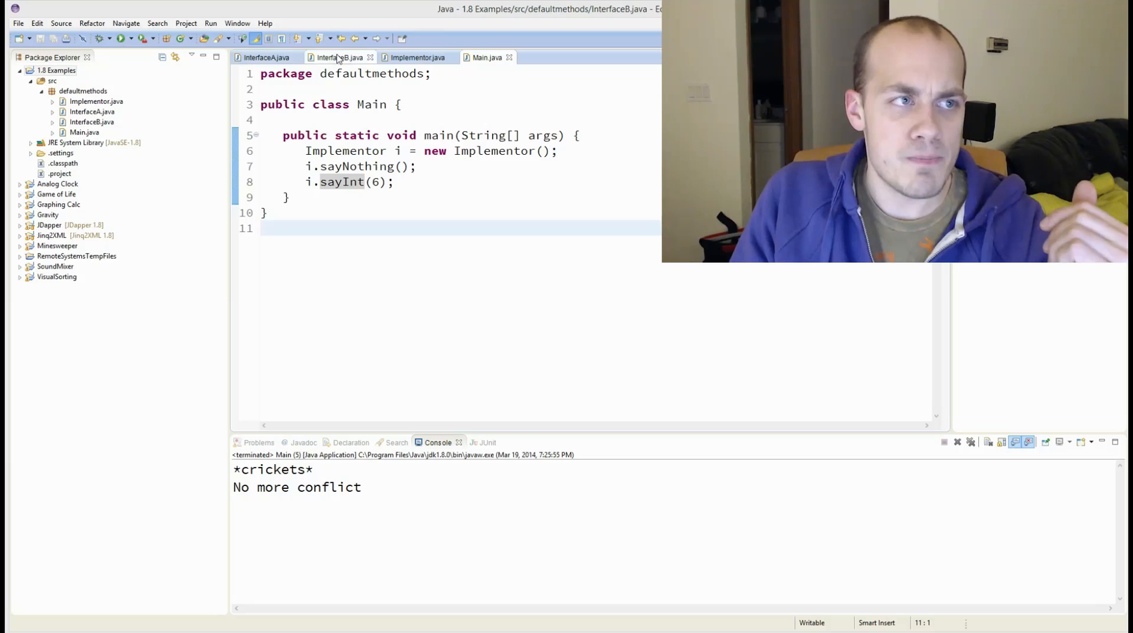
{"action": "left_click", "coordinate": [267, 58]}
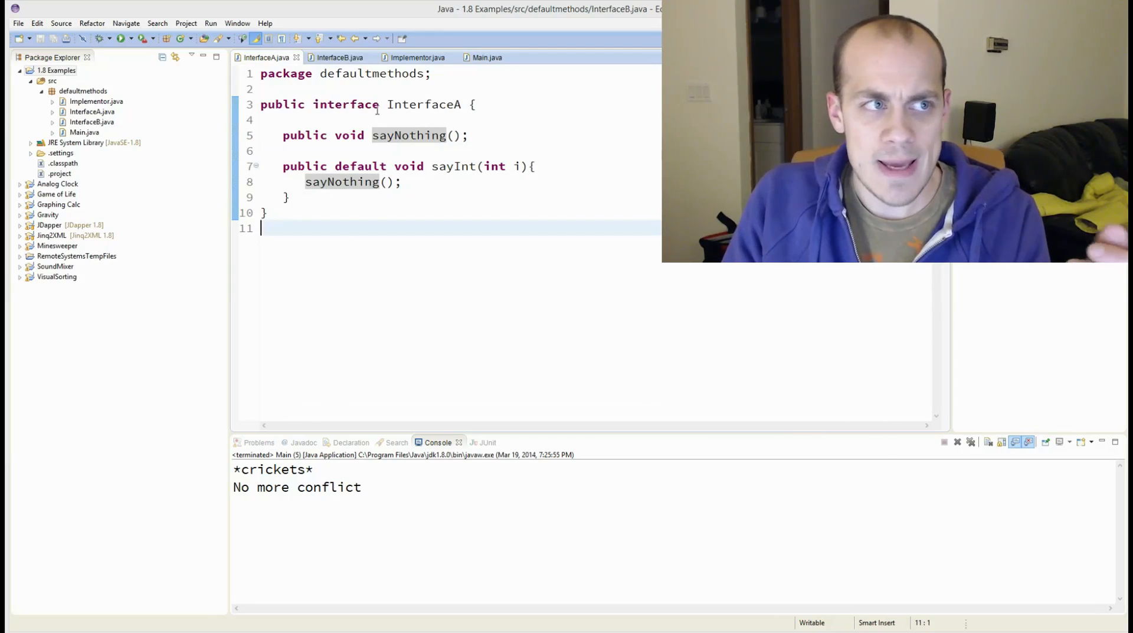
{"action": "left_click", "coordinate": [416, 57]}
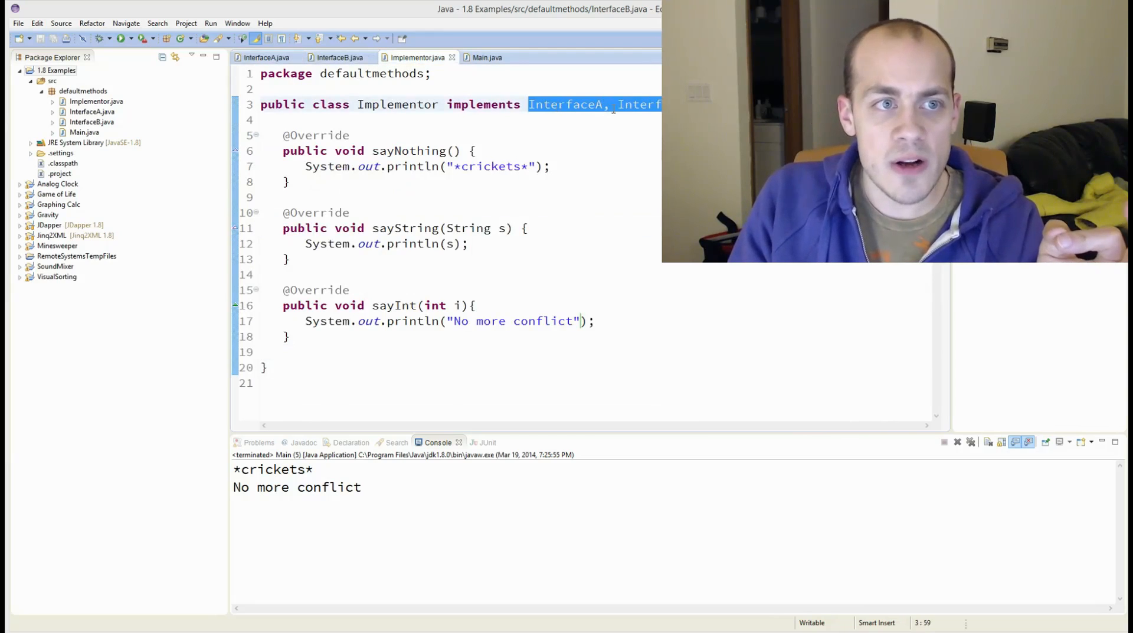